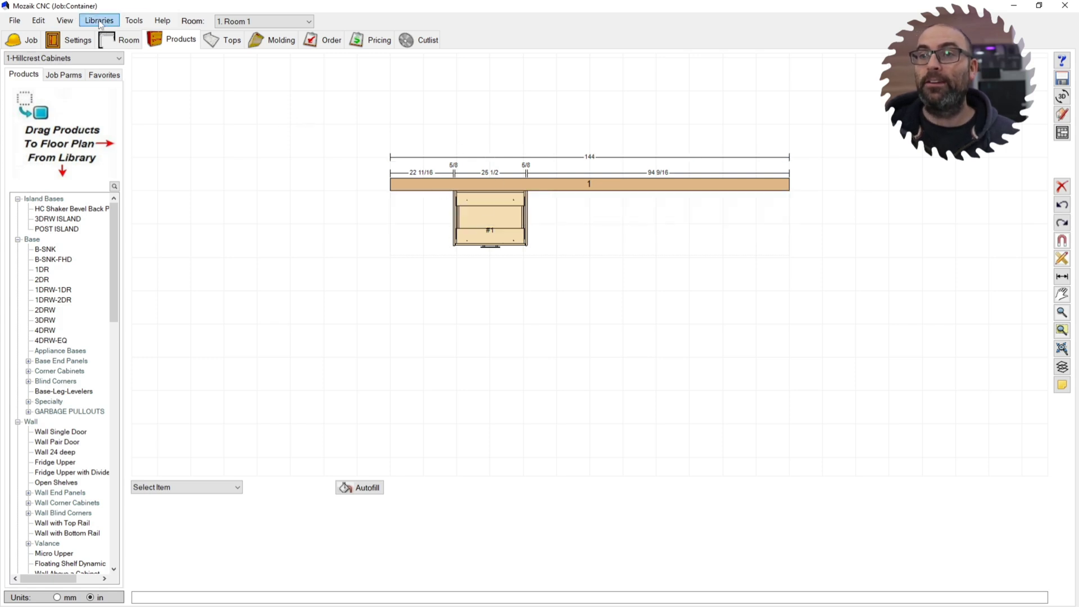
Step: Show the Drawers library dialog via Libraries > Drawer Boxes
click(97, 20)
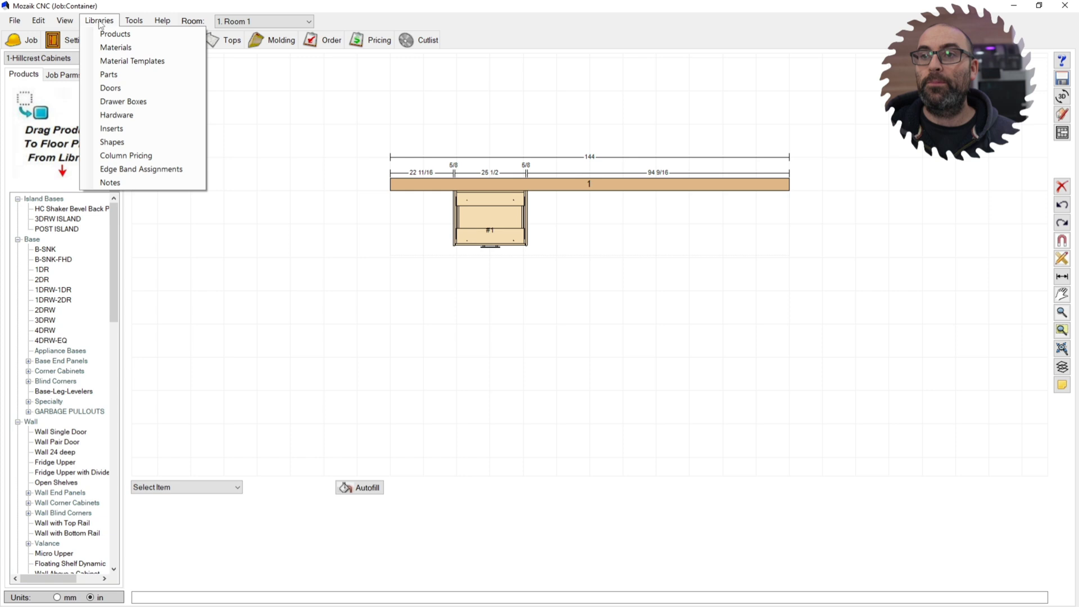
click(124, 101)
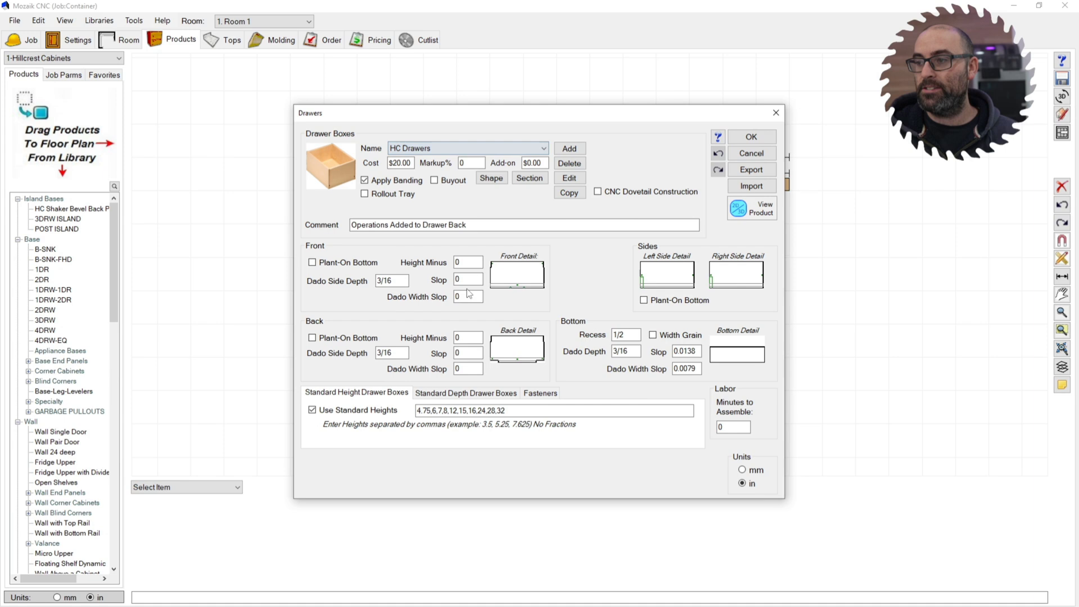
Step: Copy the HC Drawers box as a new drawer box named 'HC Cutout Drawer'
click(569, 177)
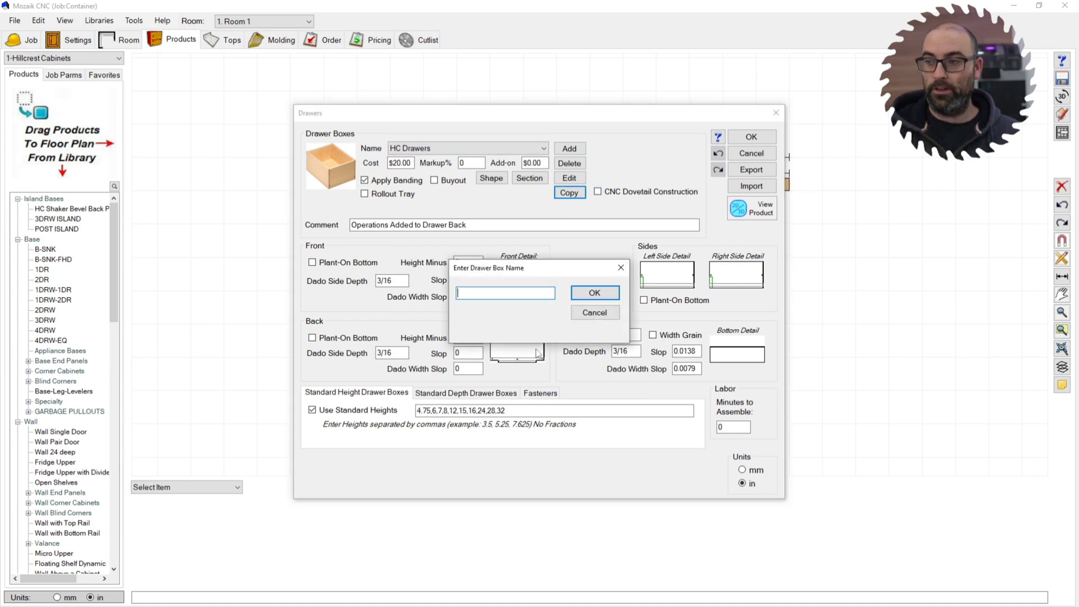
text(HC Cutout Dr)
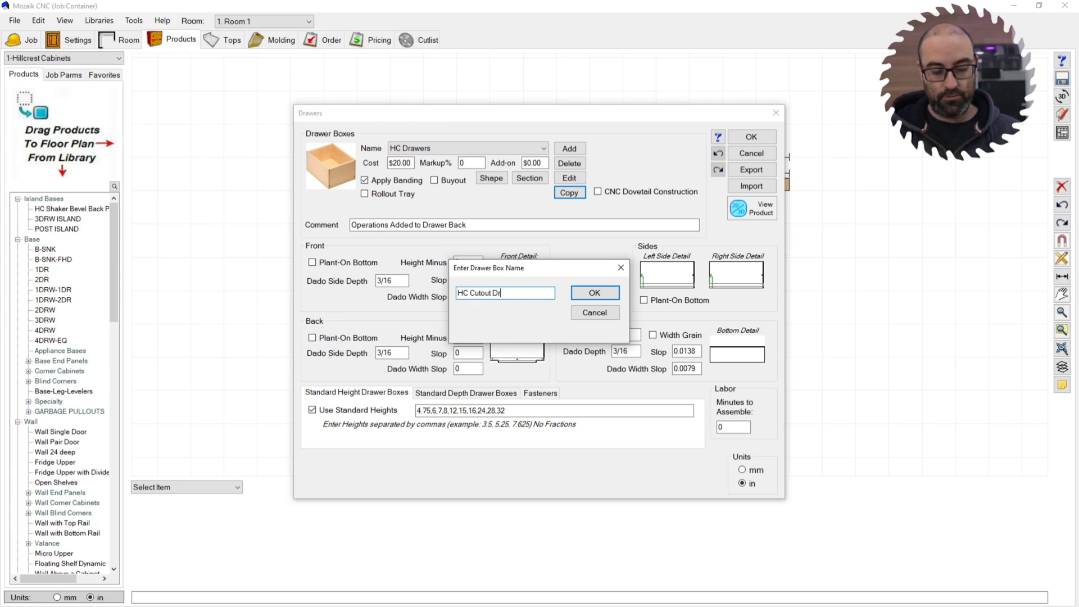
text(awer)
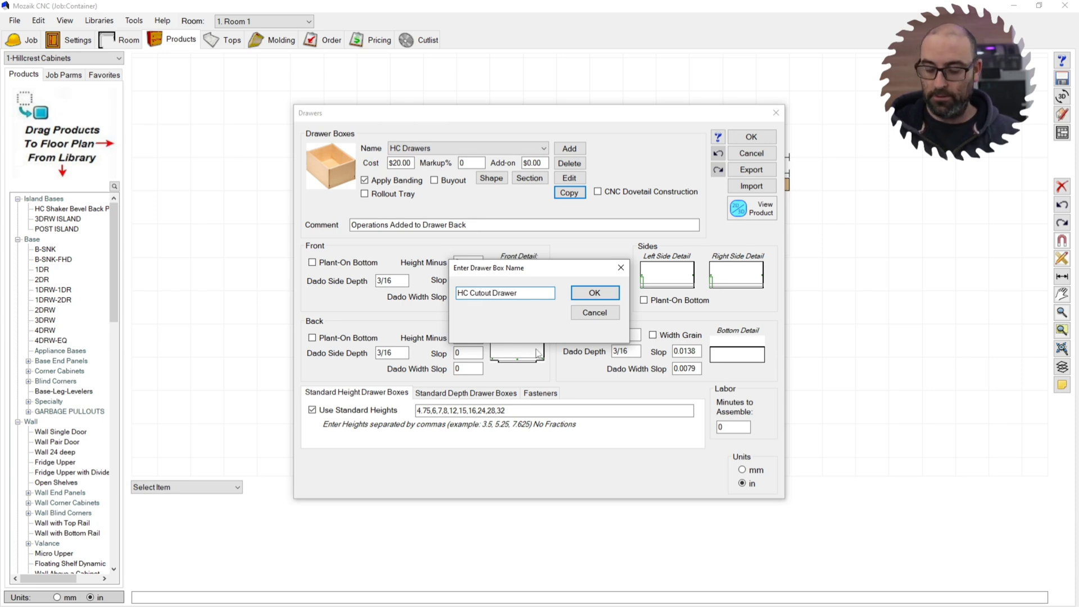
click(593, 292)
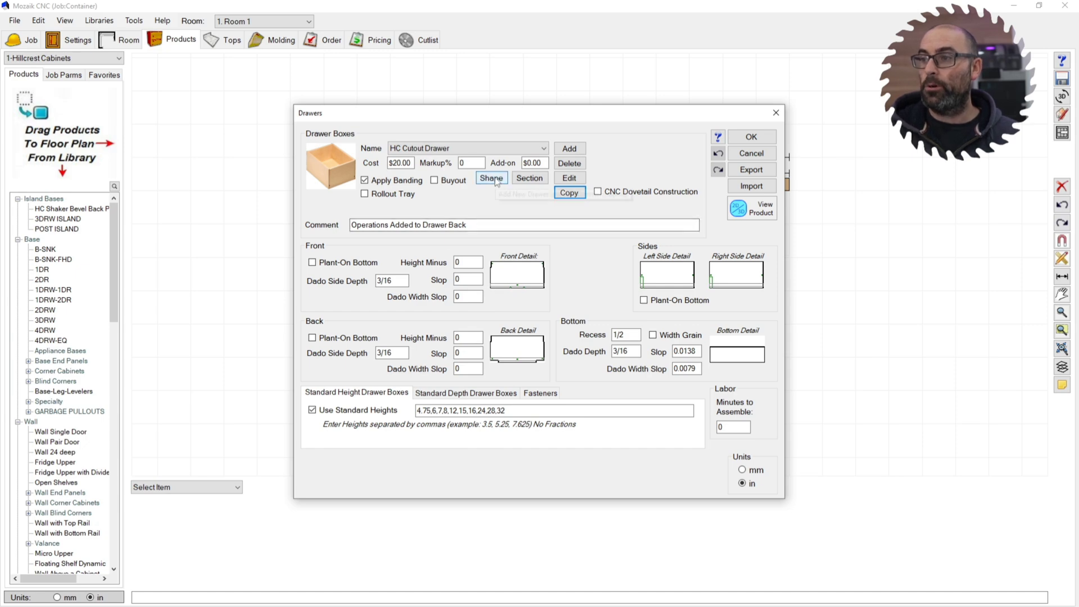
Step: Make HC Cutout Drawer a shaped U-cutout drawer with sample box width 34
click(491, 177)
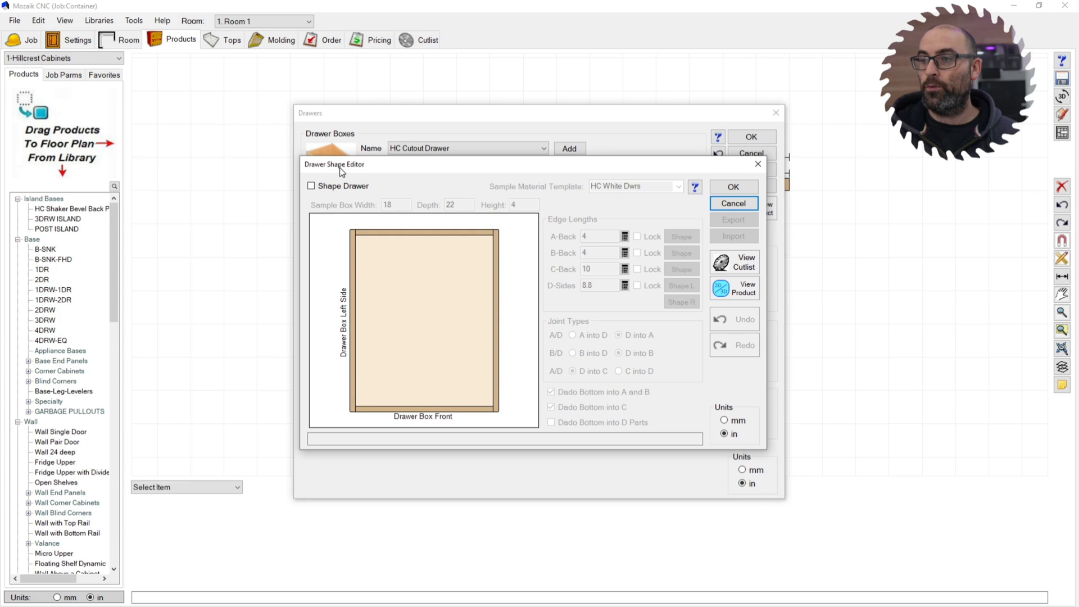
click(311, 186)
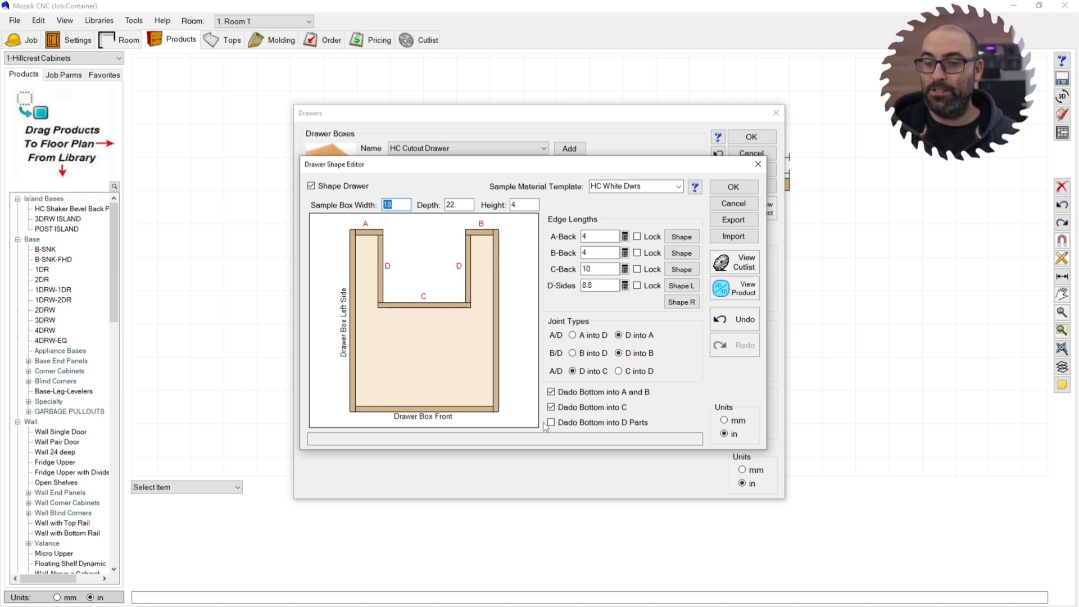
text(34)
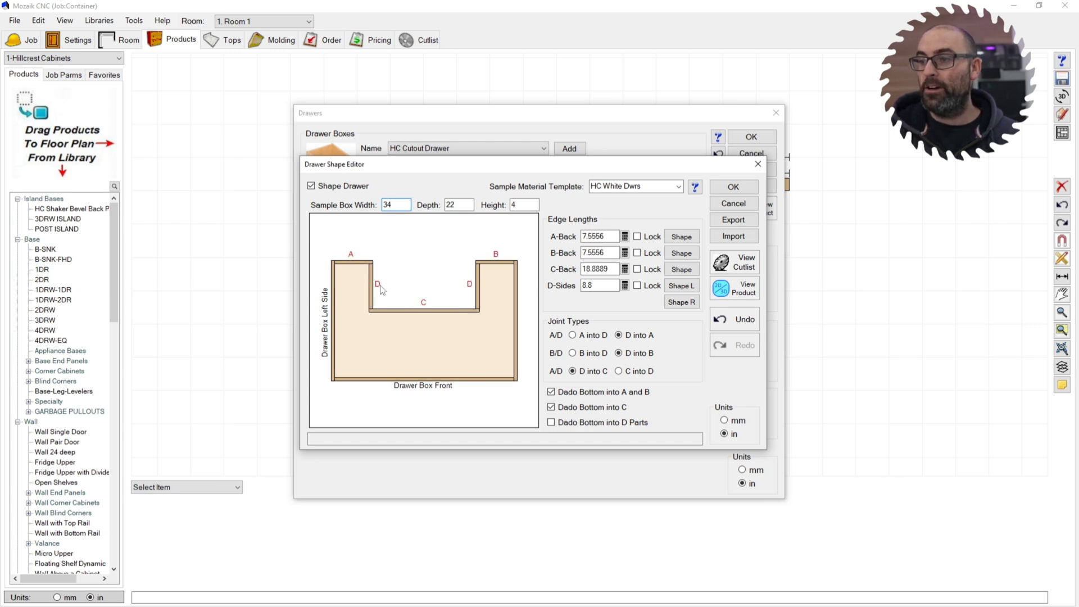
mouse_move(311, 373)
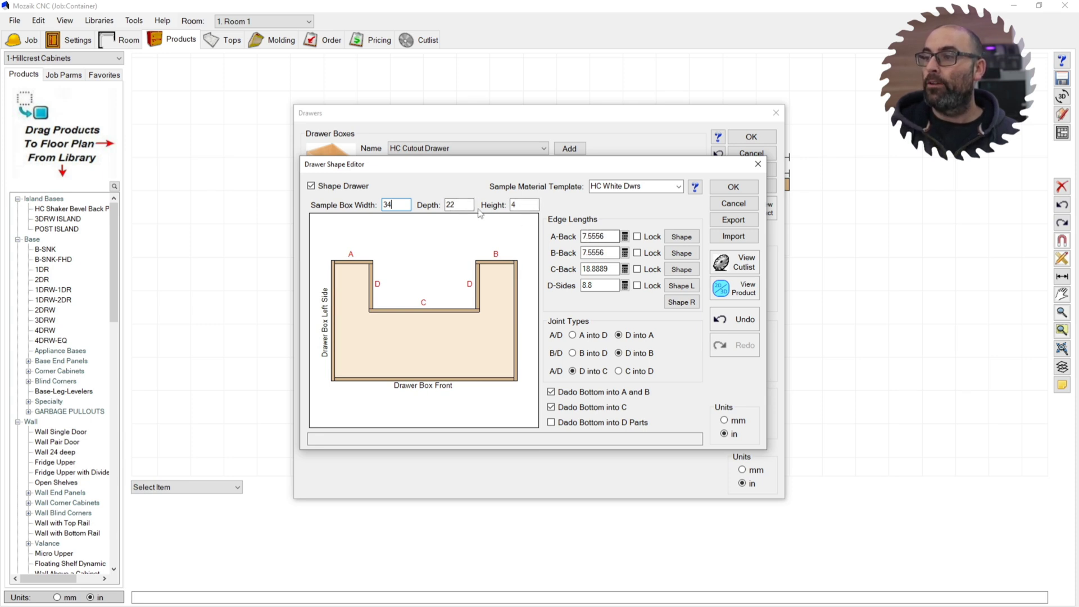
click(523, 204)
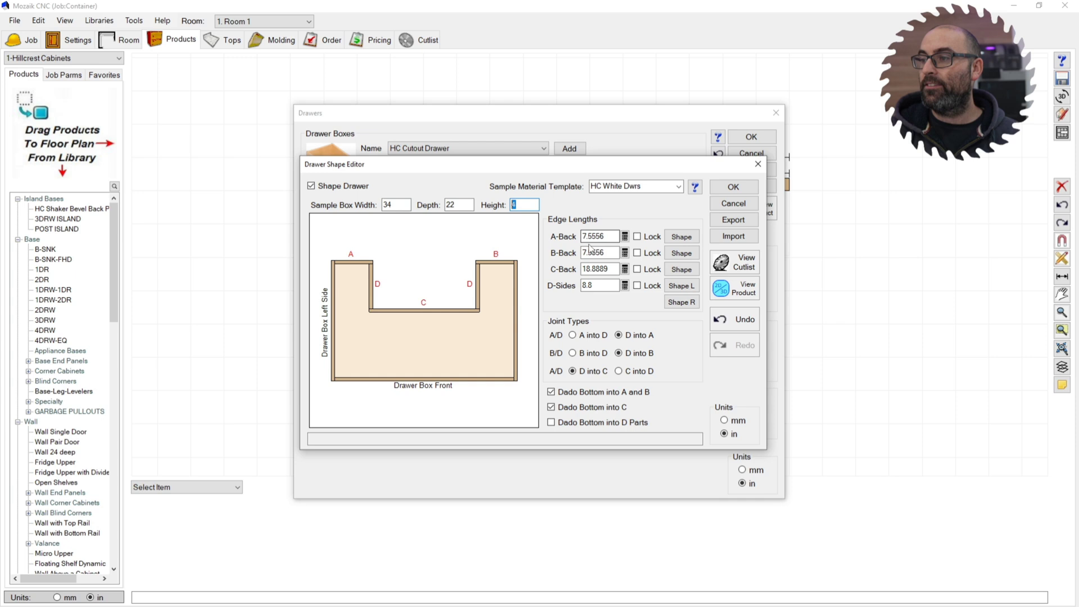
click(600, 252)
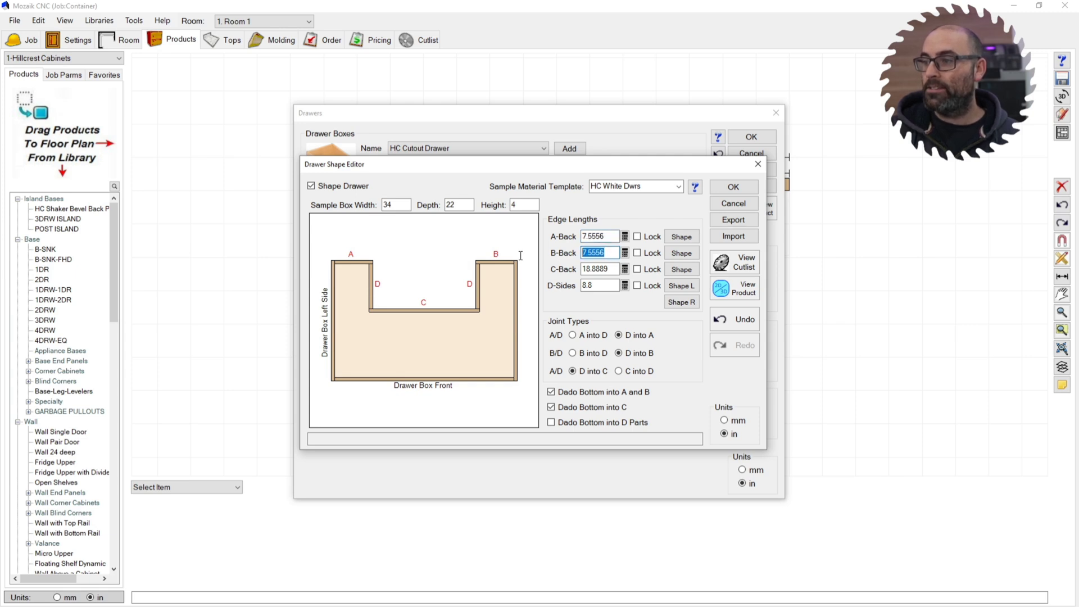
Step: Set cutout edges A-Back 4 and B-Back 4, both locked, and D-Sides 12
click(598, 236)
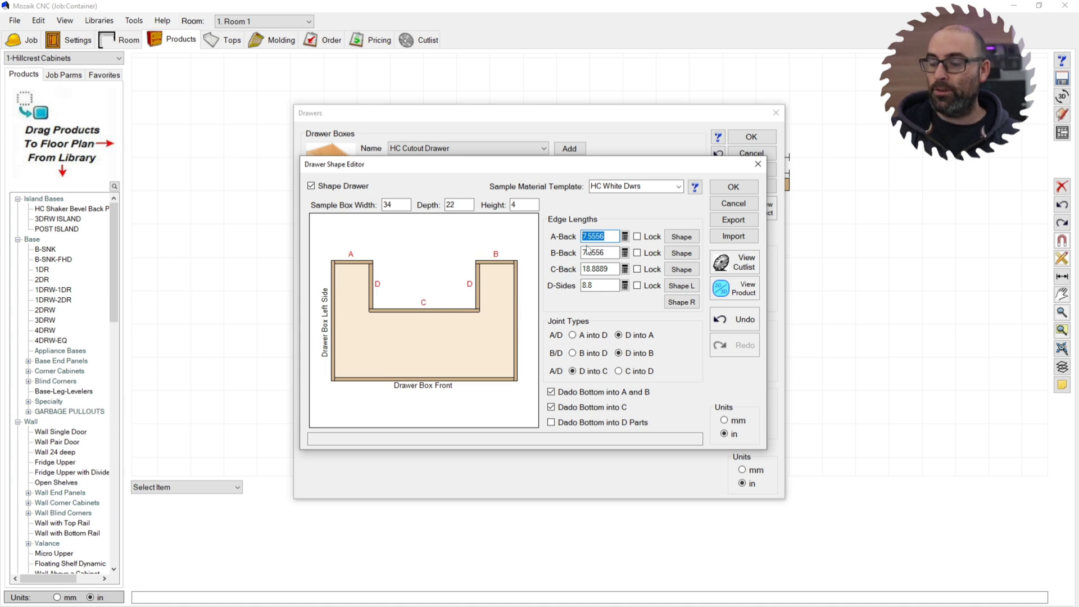
text(40)
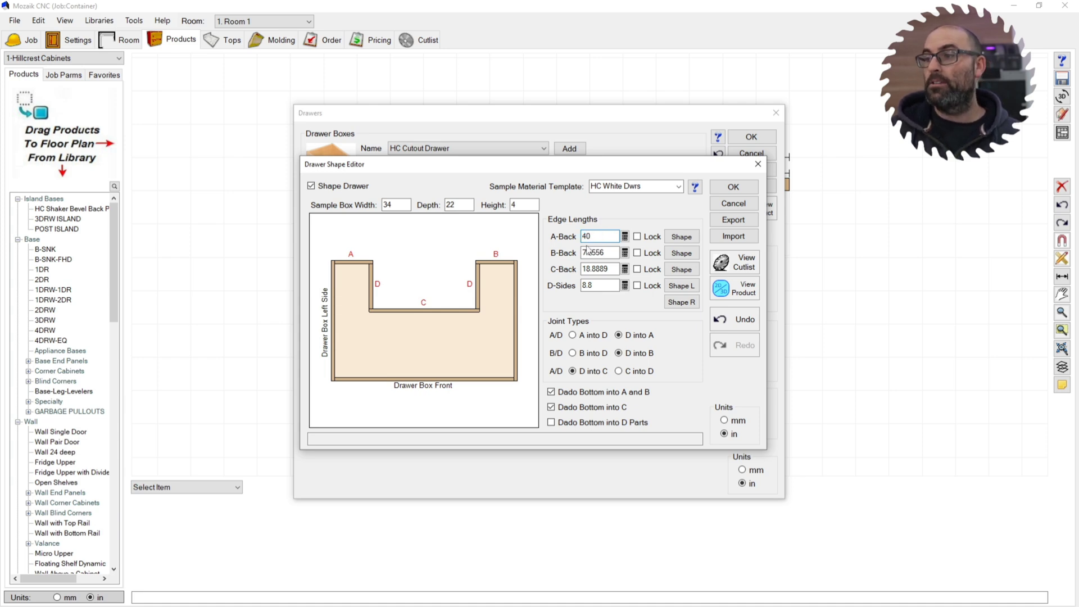
text(4)
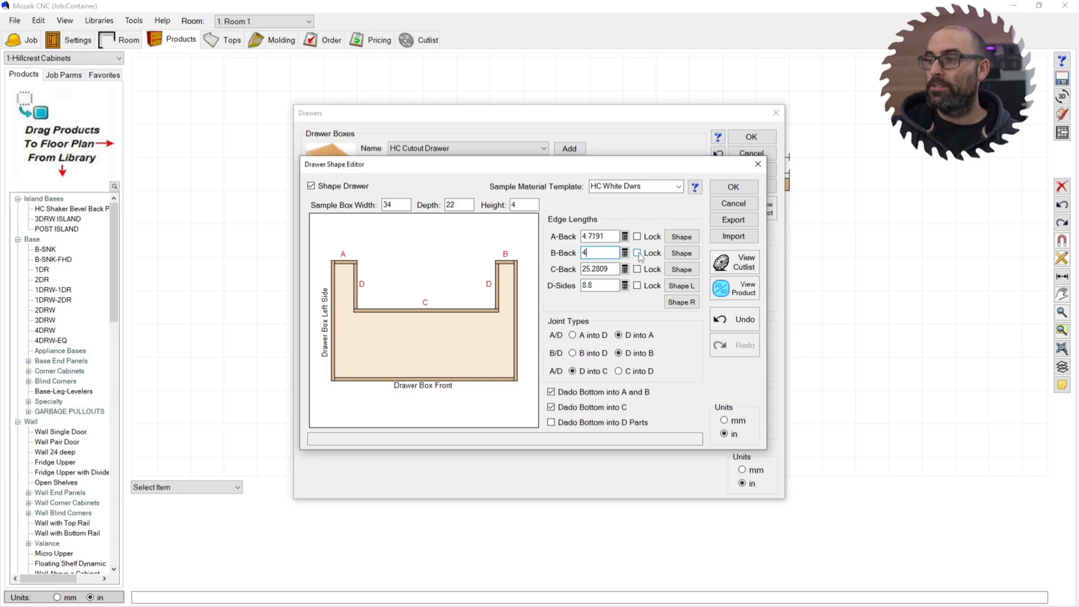
click(637, 253)
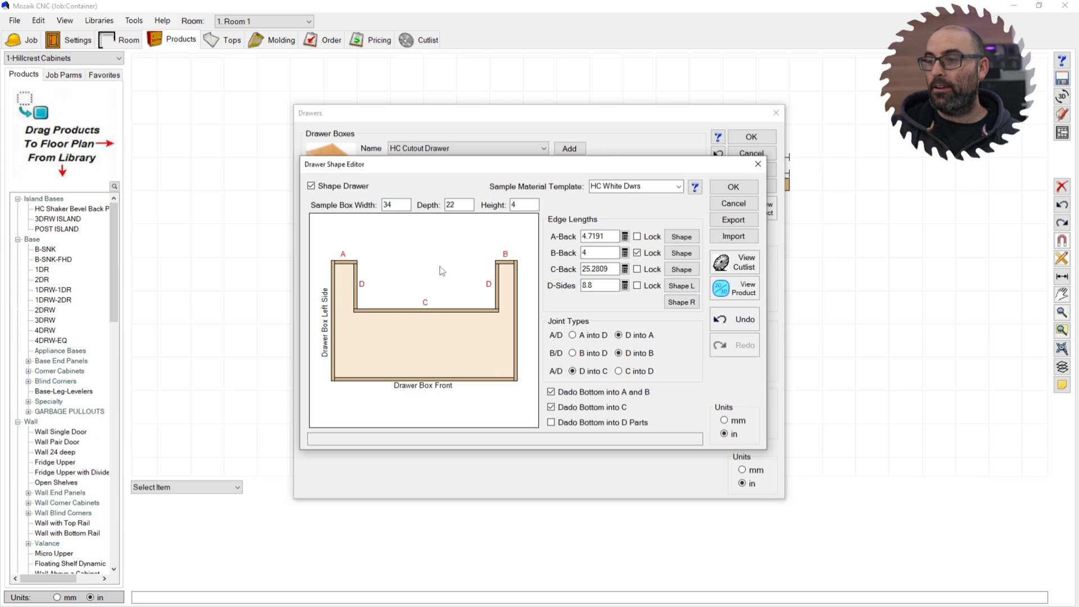
mouse_move(446, 299)
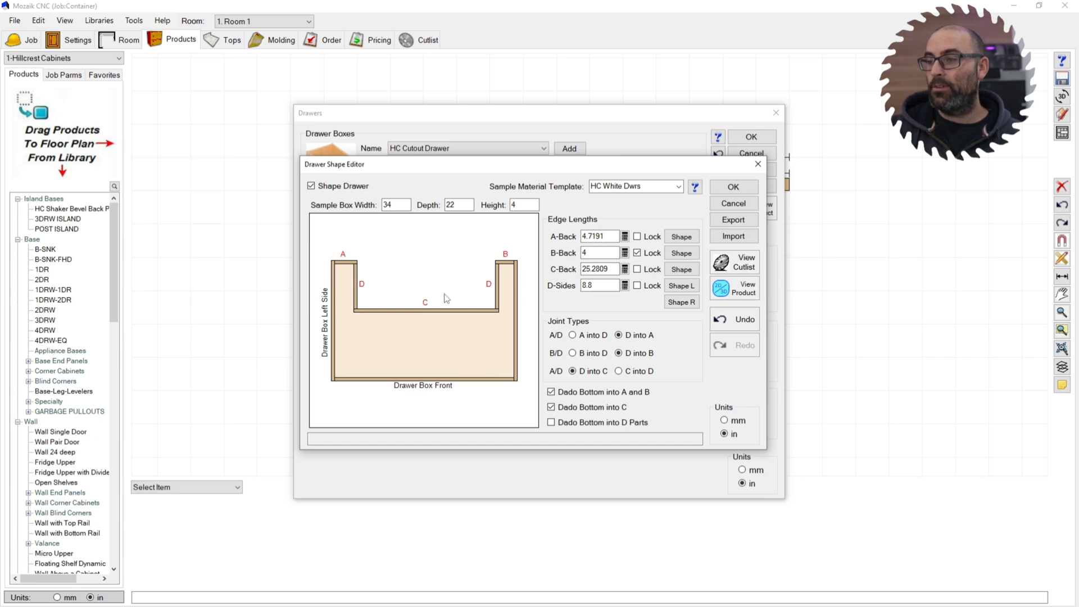
click(599, 236)
text(4)
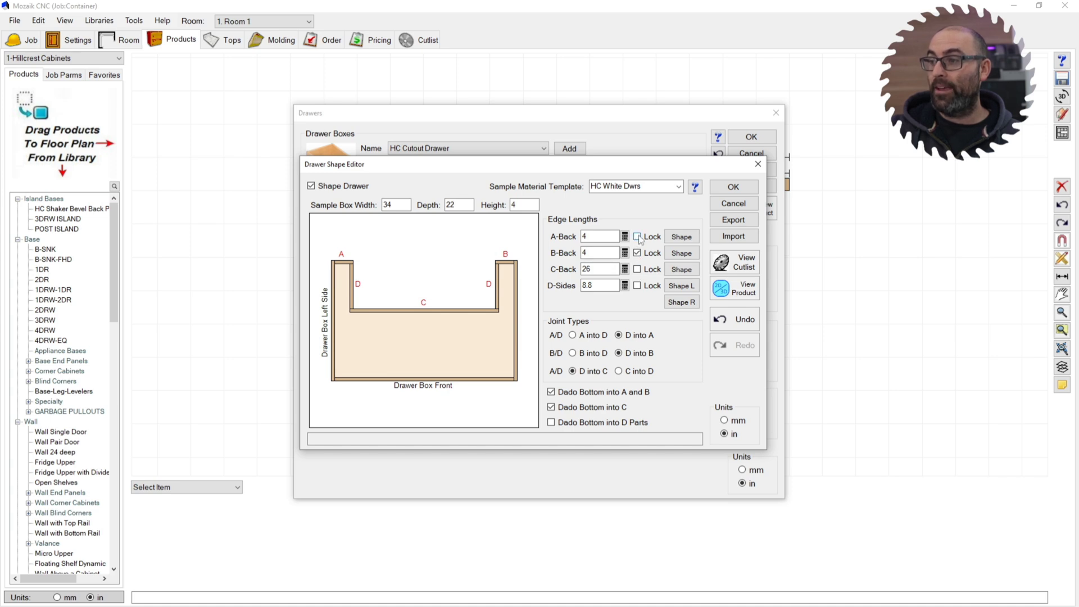
click(636, 236)
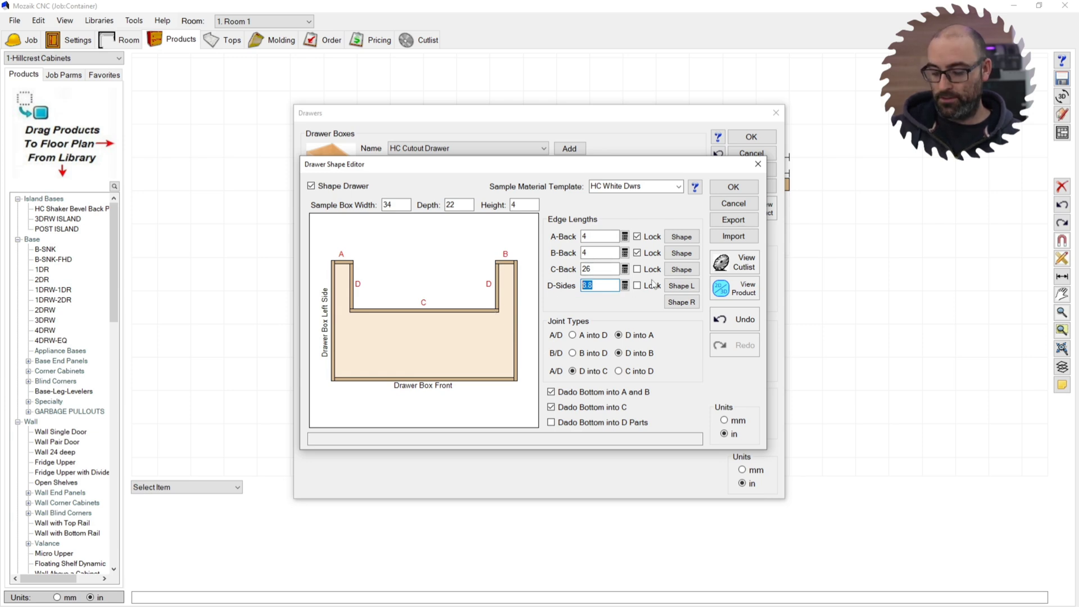
text(12)
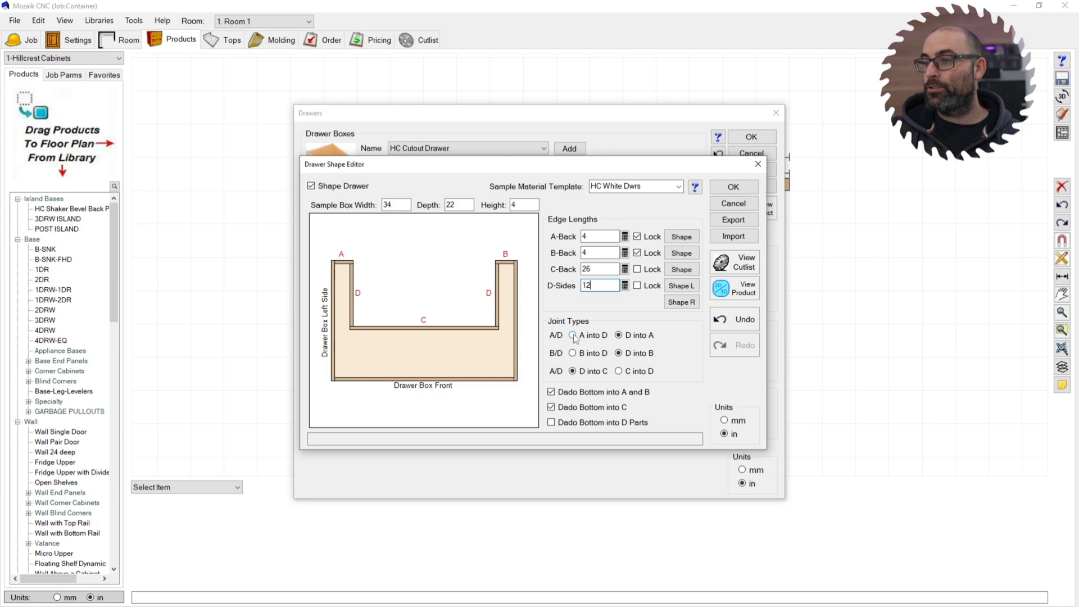
click(573, 335)
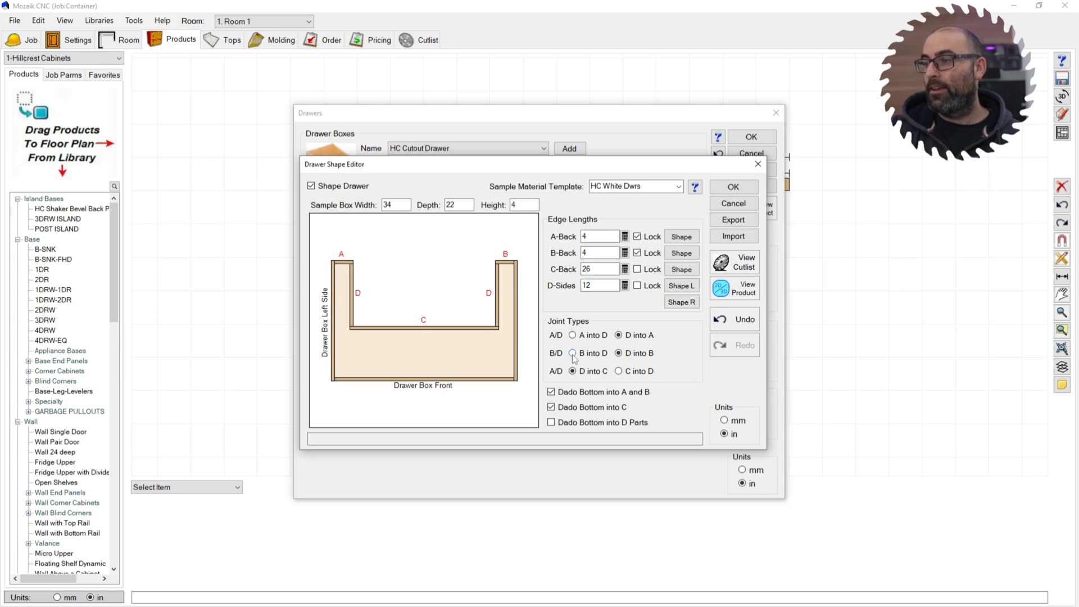
click(572, 353)
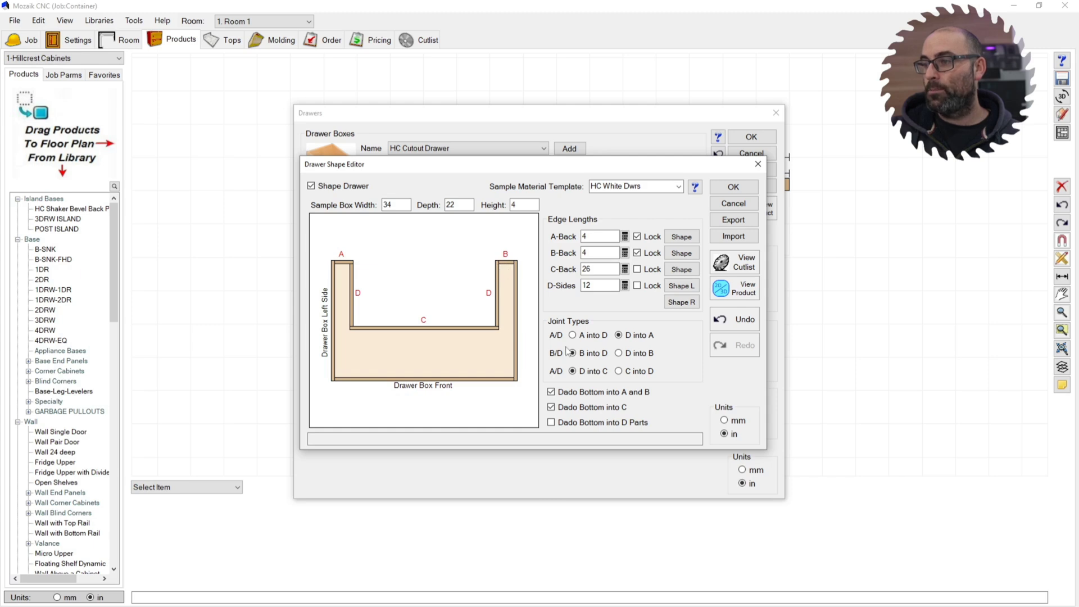
click(572, 371)
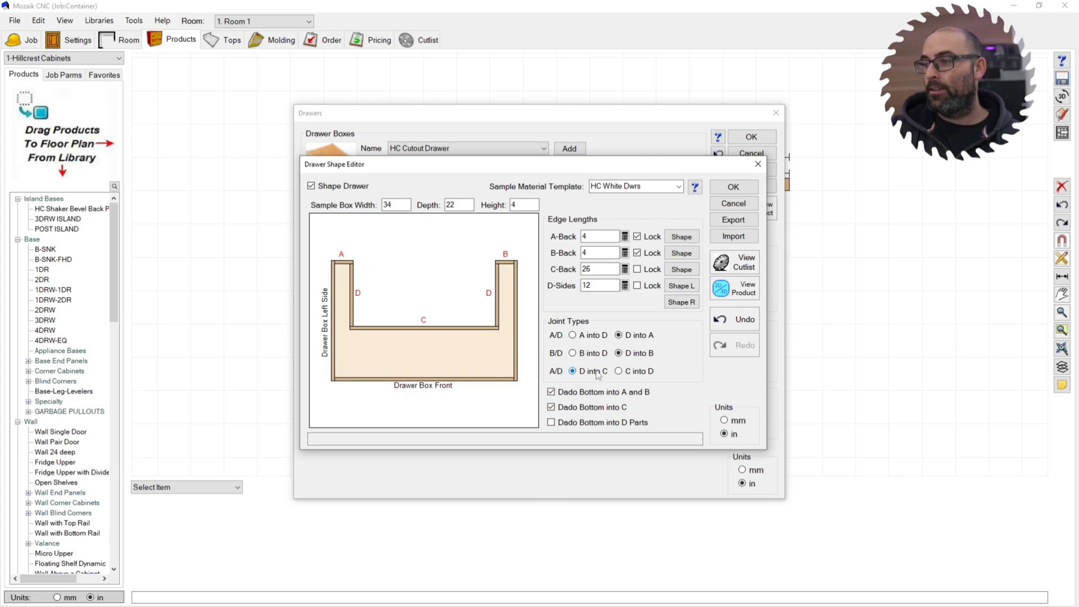
click(620, 371)
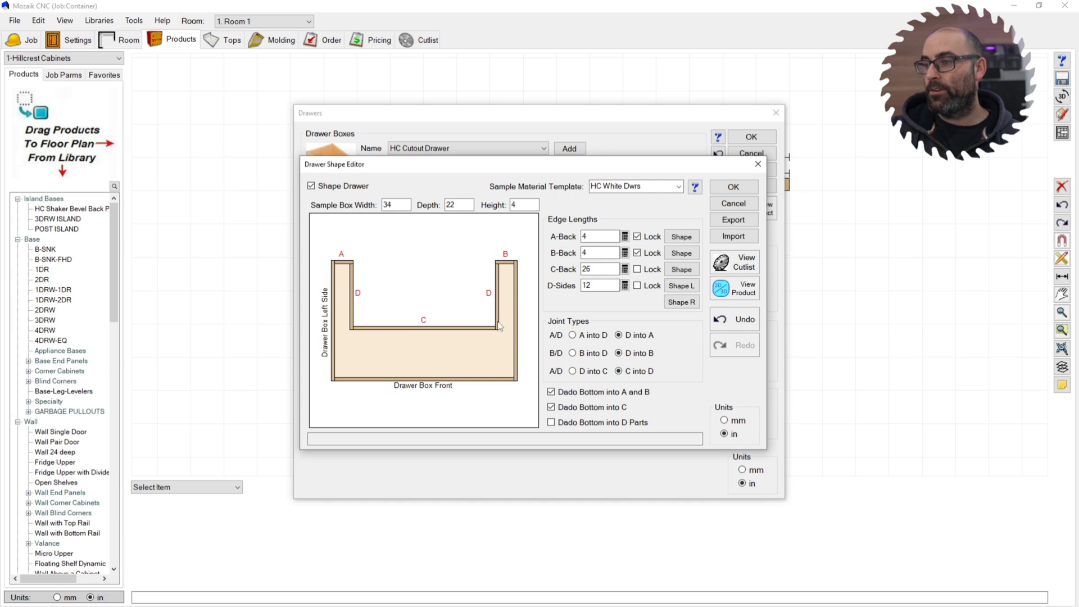
click(571, 371)
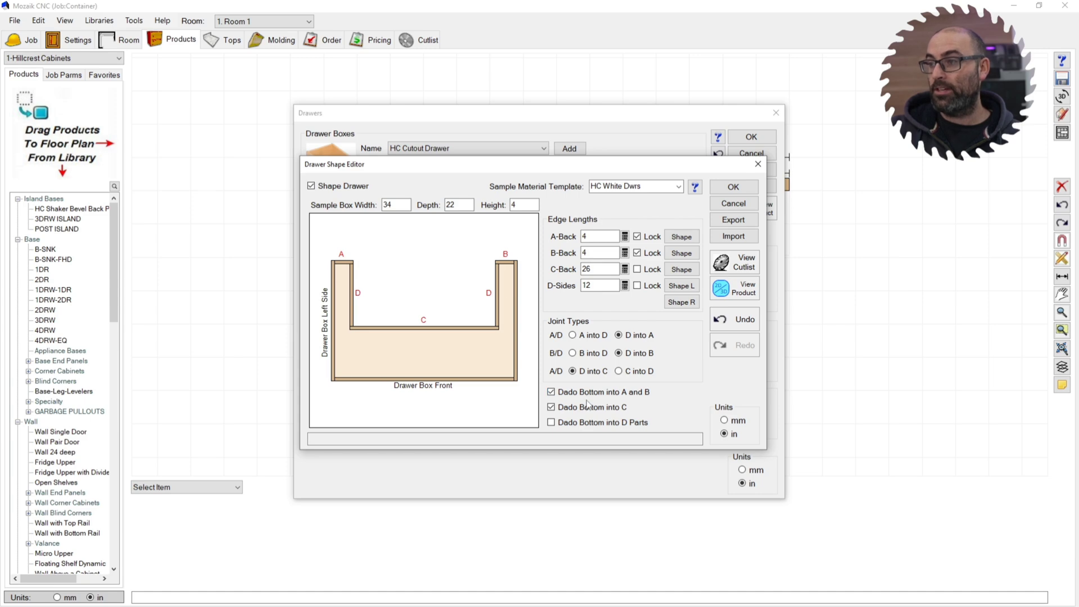
Step: Accept the drawer shape and save the drawer library, returning to the floor plan
click(551, 407)
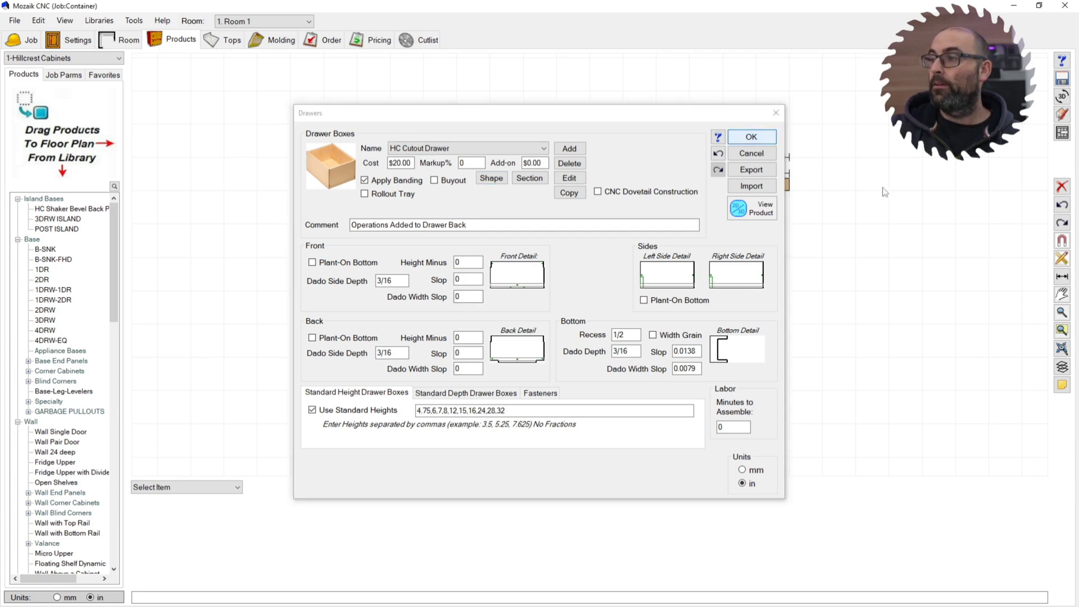
click(750, 136)
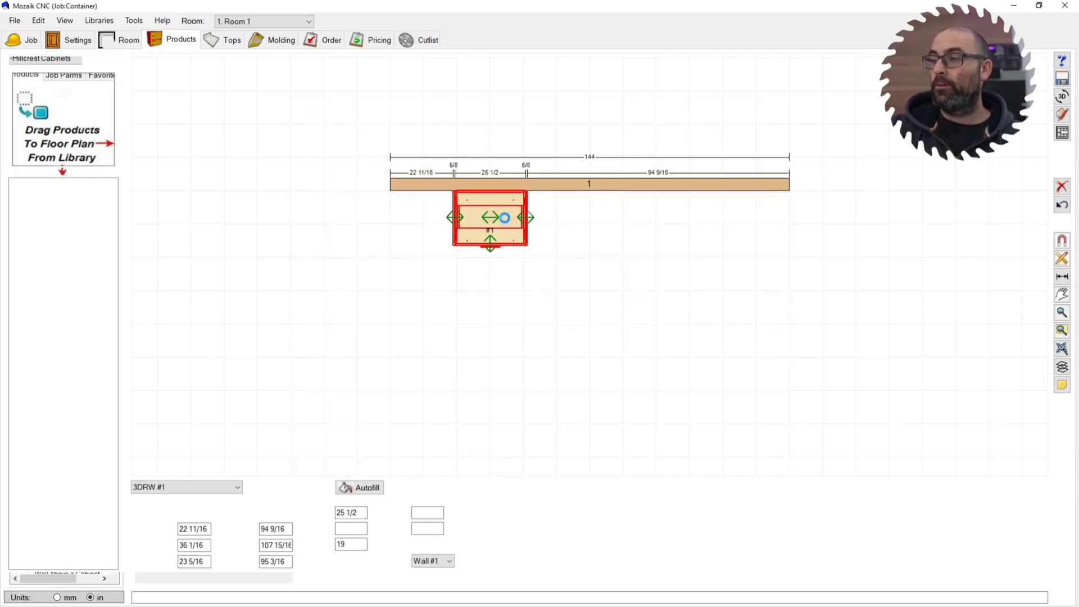
Step: Edit the 3DRW cabinet and select bottom drawer opening C on the Face layout
double_click(491, 217)
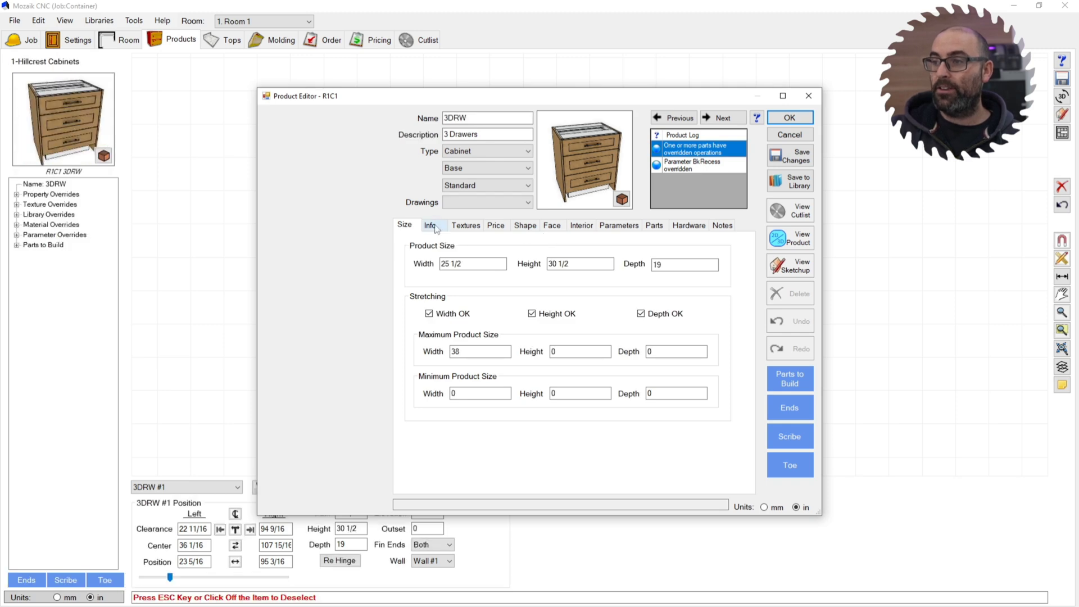
click(429, 224)
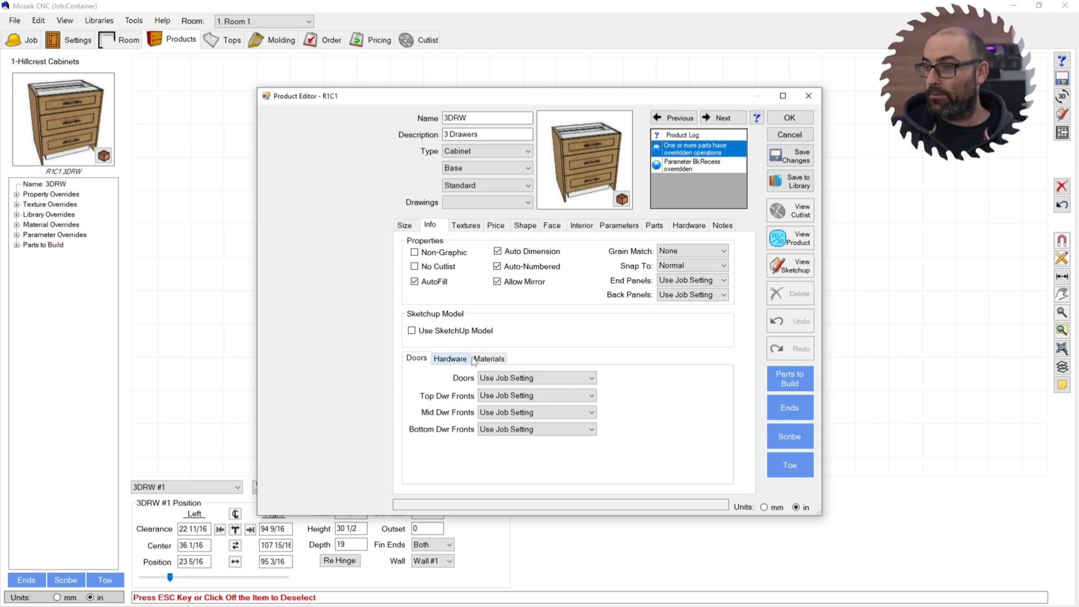
click(404, 225)
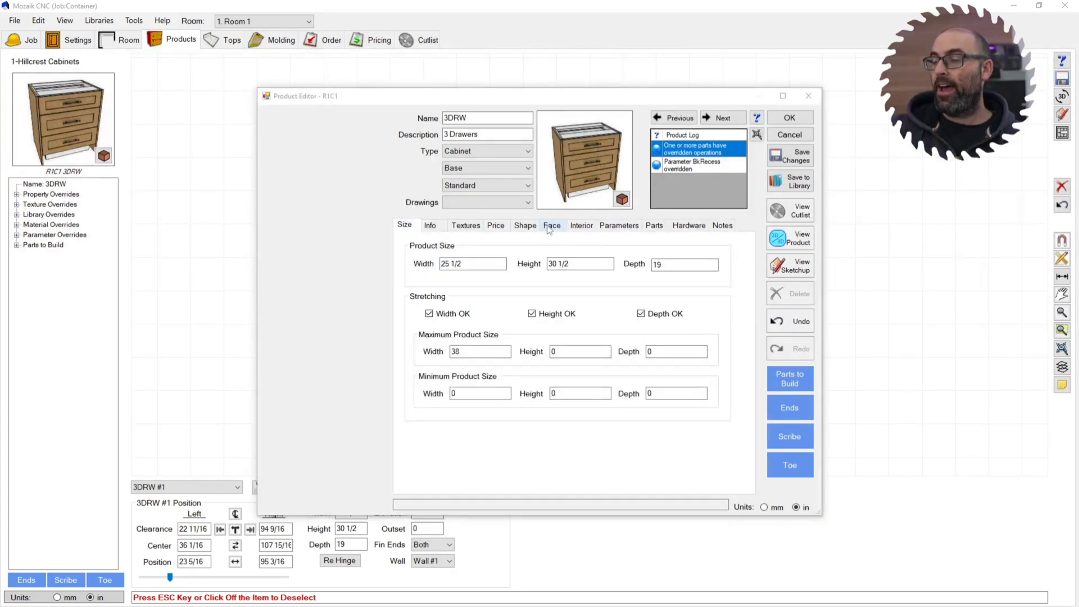
click(551, 225)
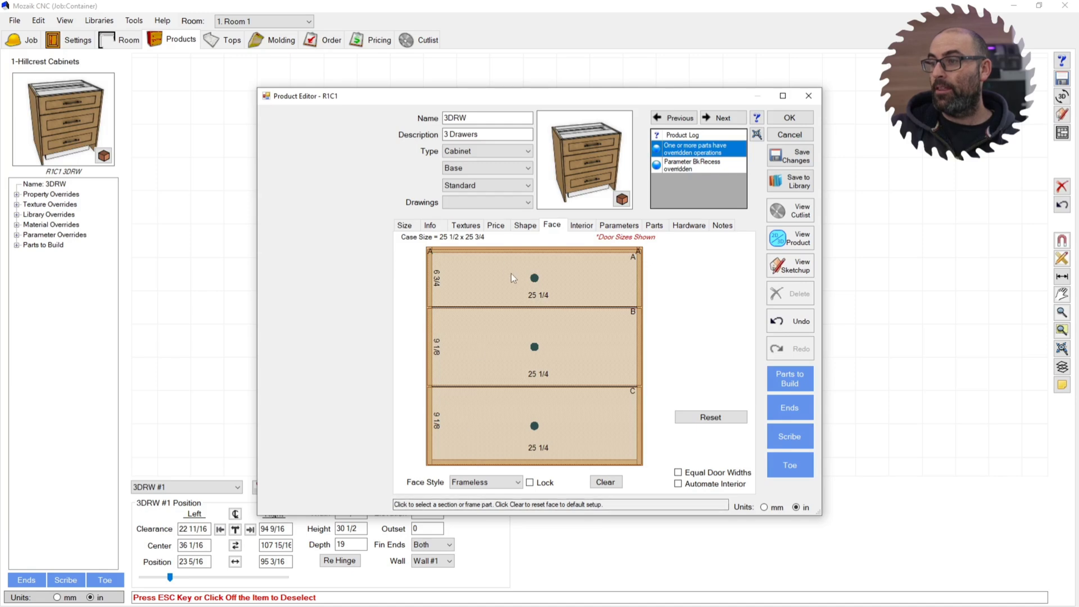
click(533, 424)
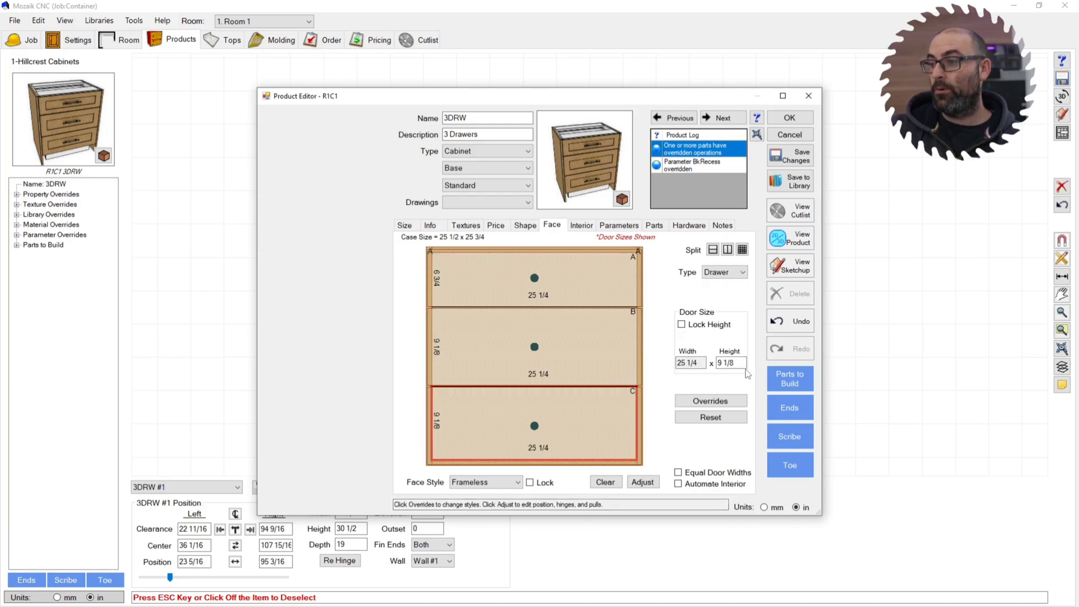
Step: Override drawer C's drawer box to the HC Drawers Cutout style
click(710, 400)
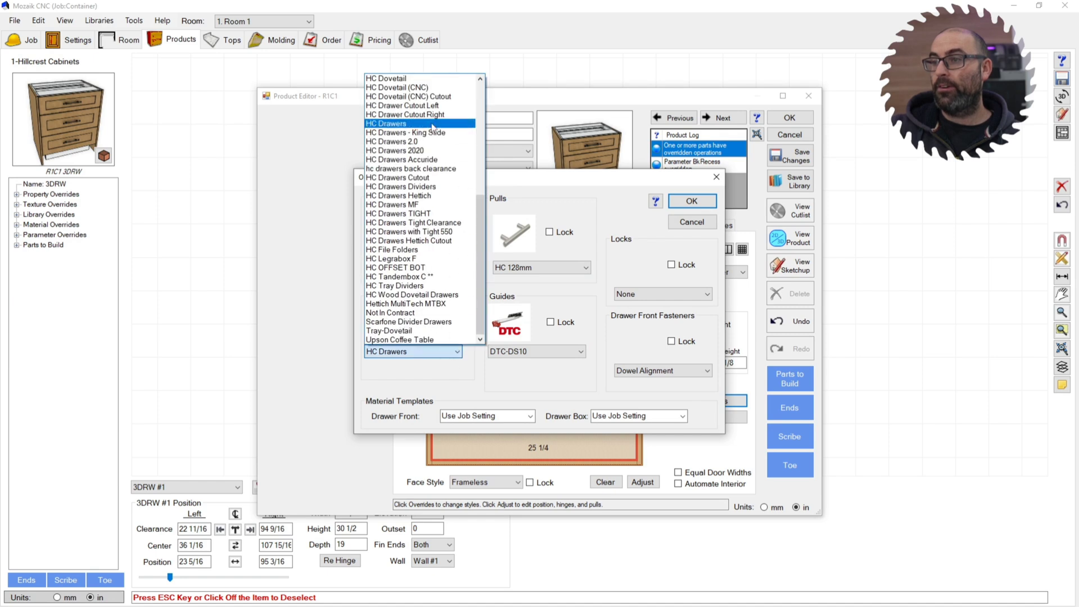
click(386, 124)
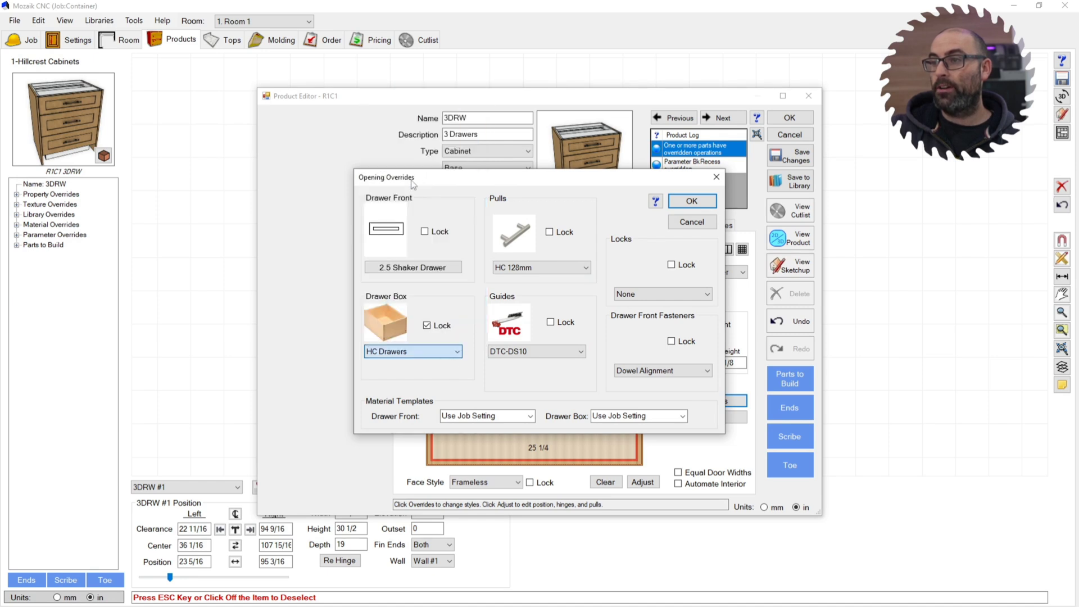
click(412, 351)
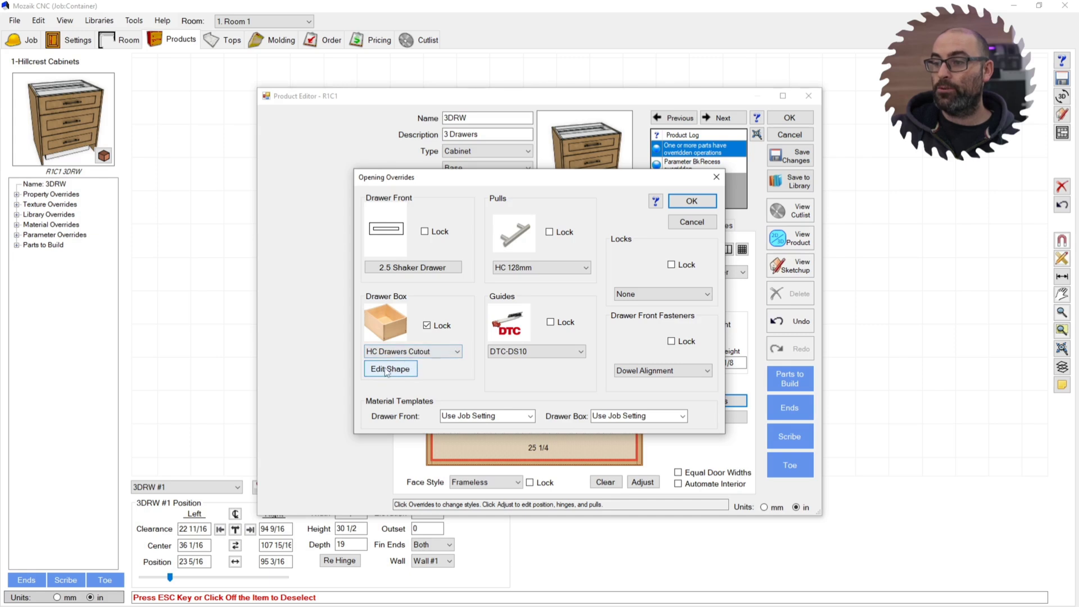
Step: Set drawer C's cutout shape to A-Back 4 and B-Back 4, both locked
click(390, 369)
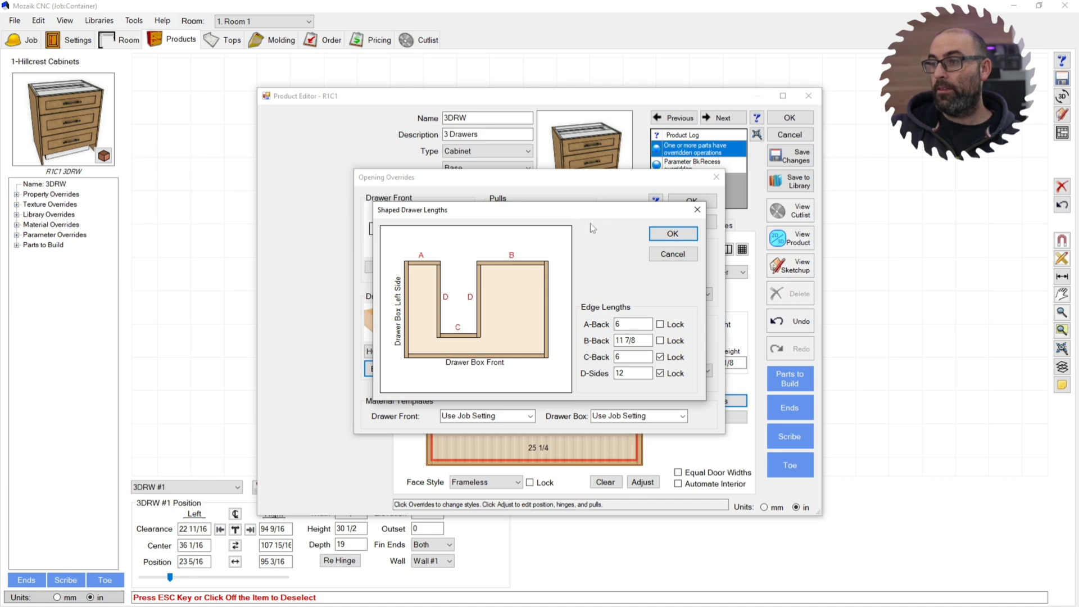
mouse_move(408, 363)
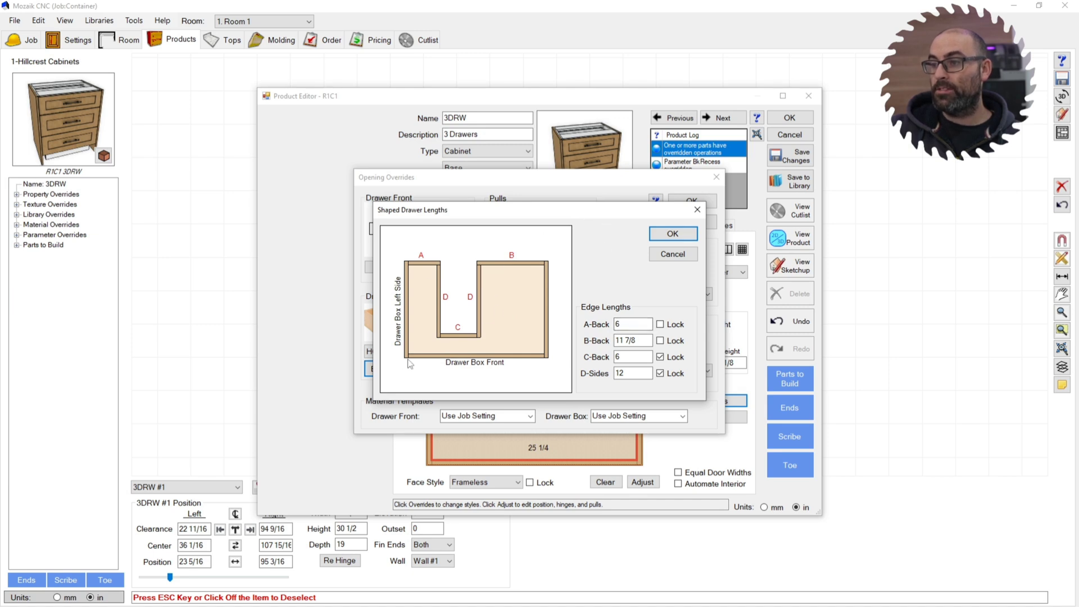
mouse_move(499, 268)
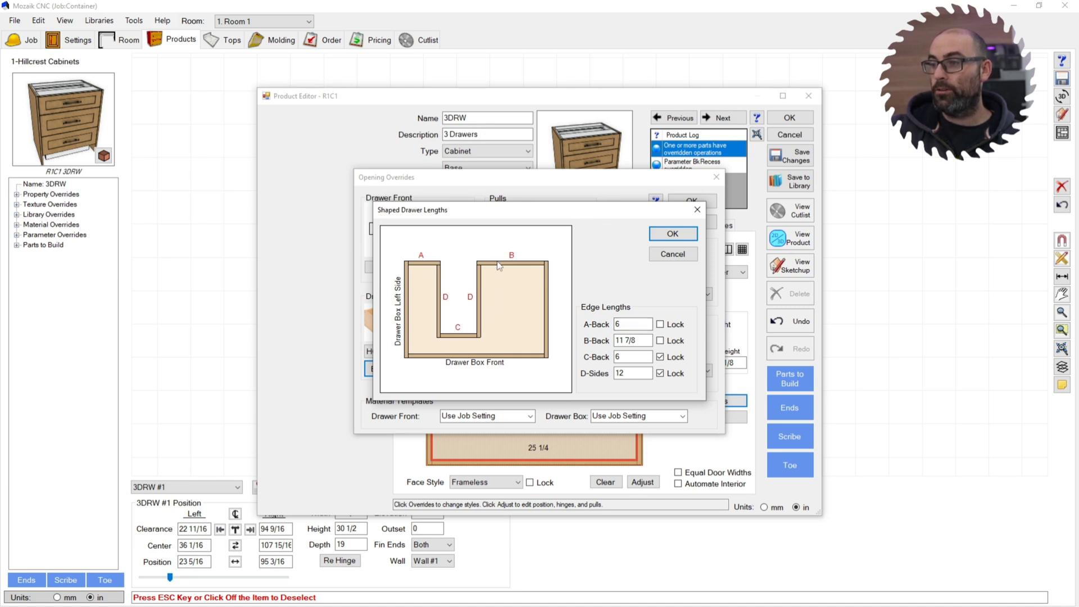
click(632, 323)
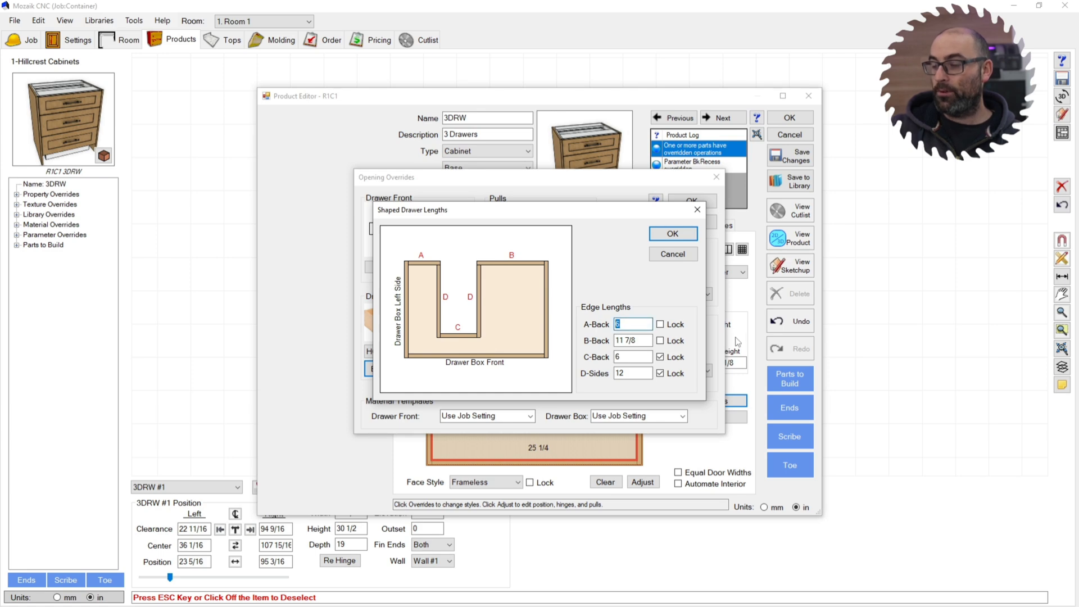
click(672, 234)
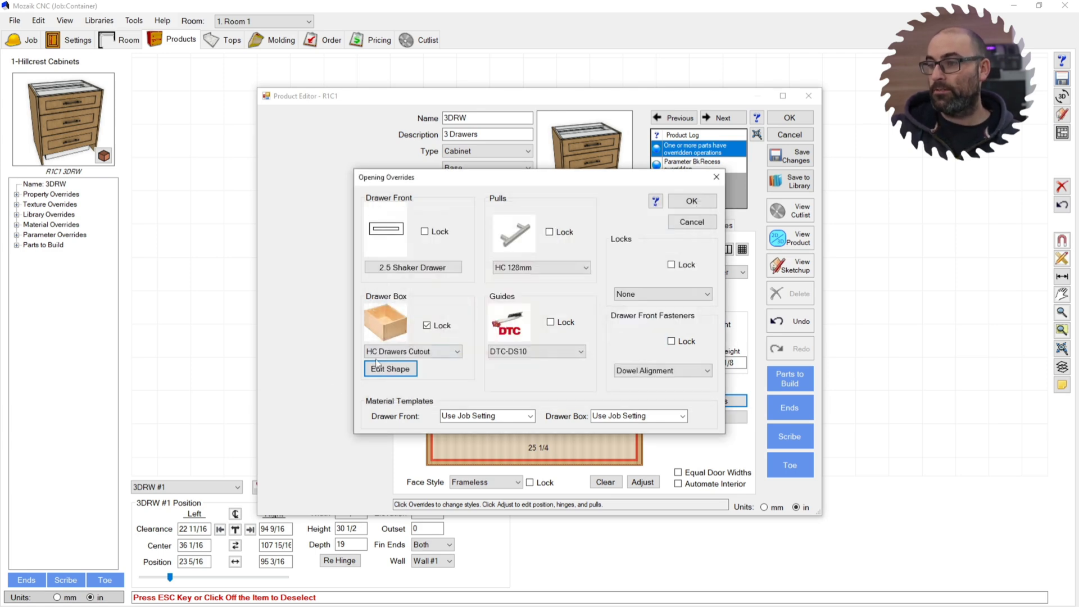
click(390, 369)
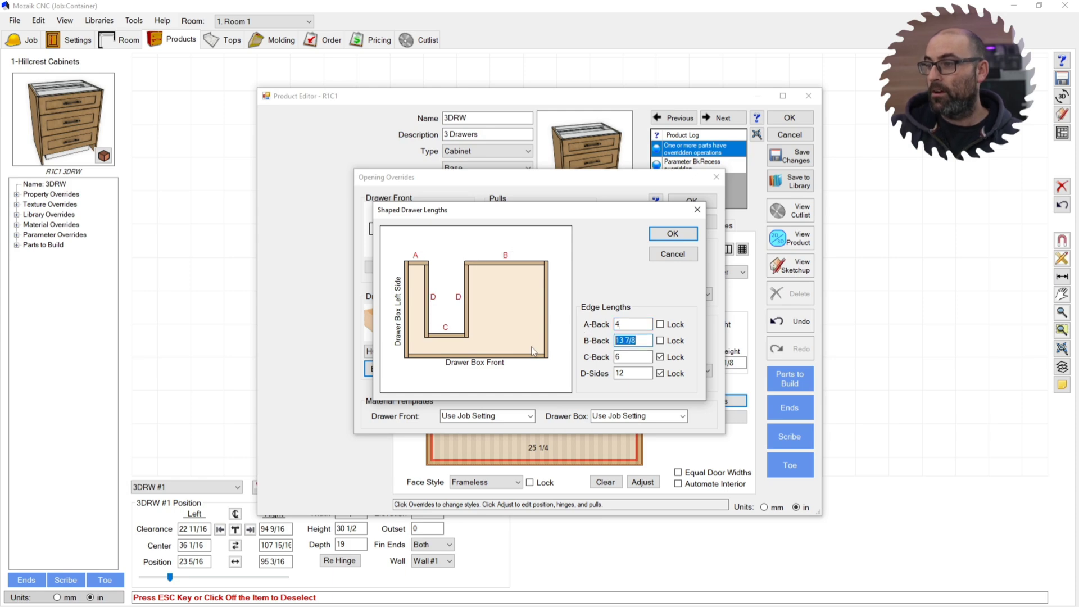
click(660, 373)
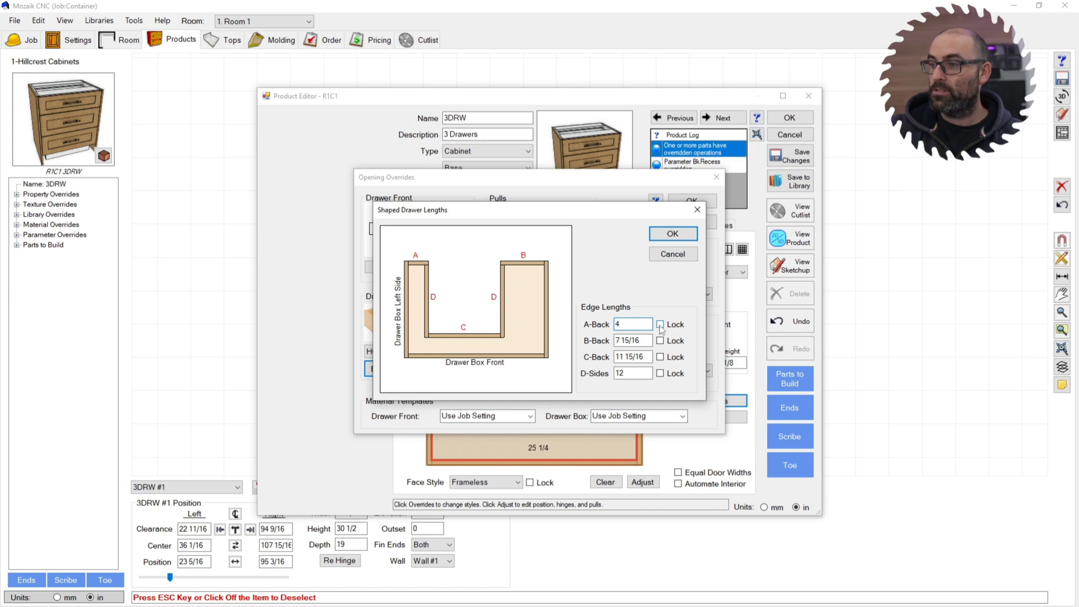
click(631, 324)
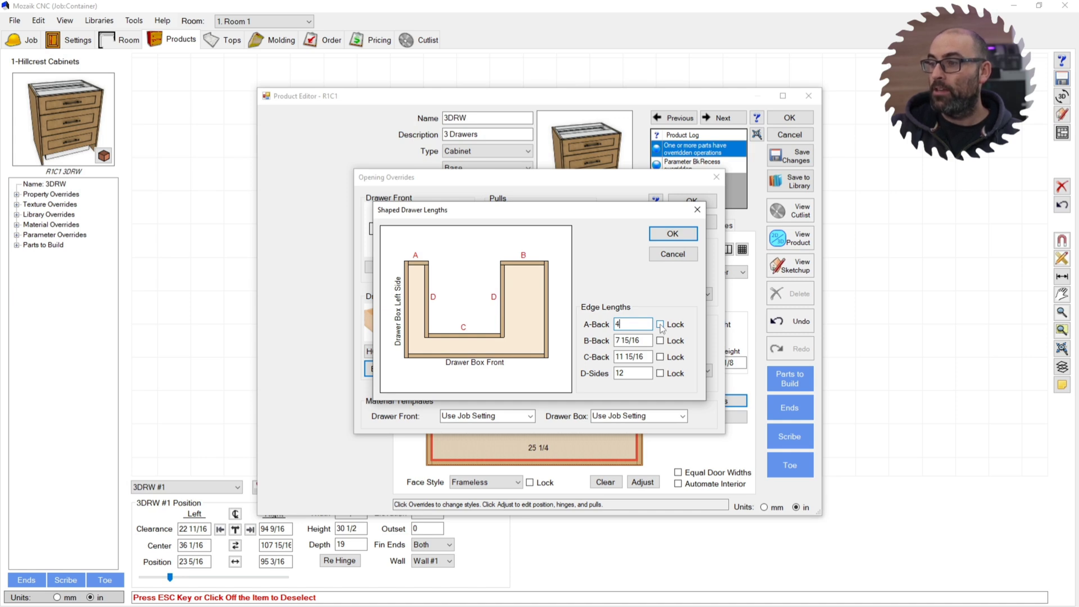
click(659, 323)
text(4)
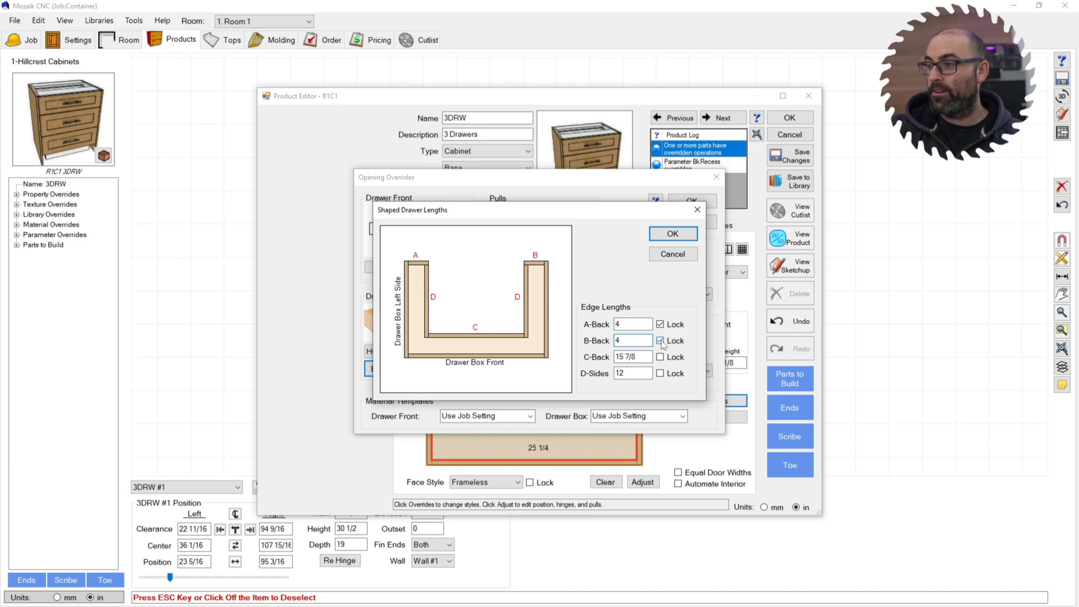
click(660, 341)
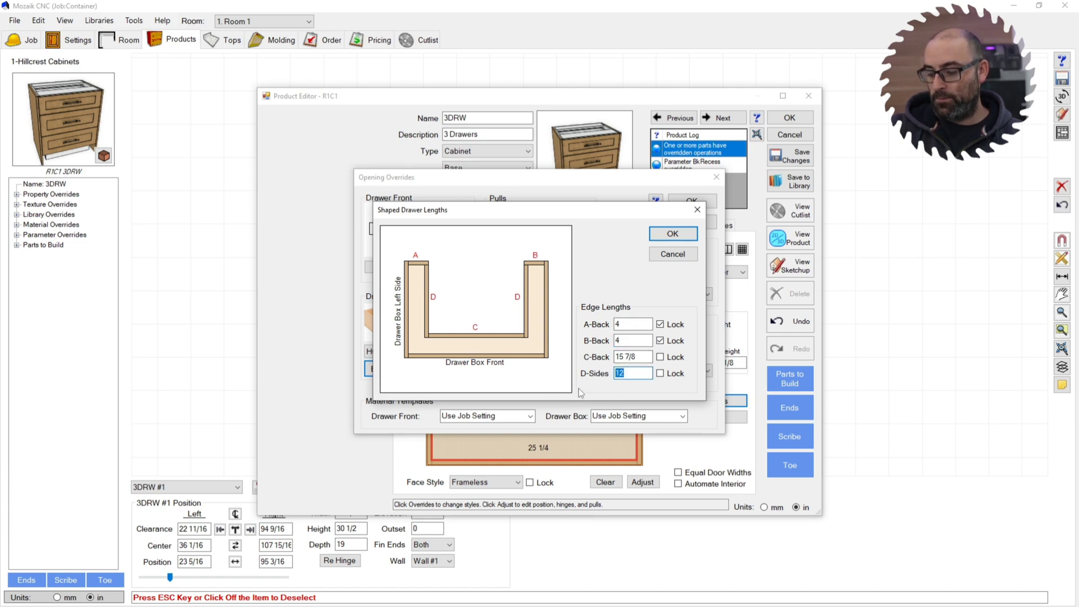
click(673, 234)
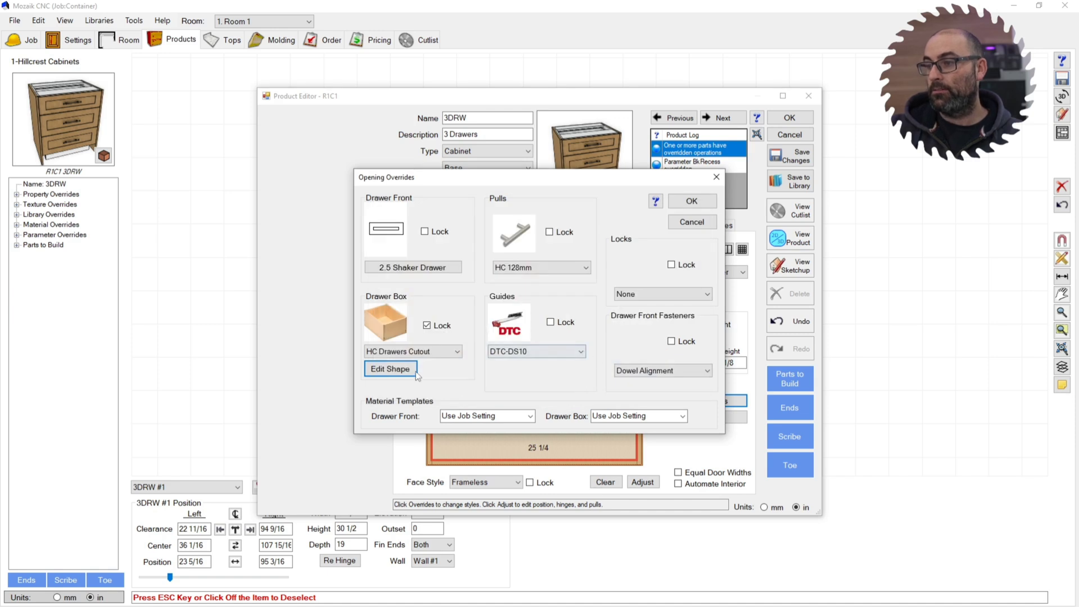
Step: Lock the cutout's D-Sides depth at 8 and confirm the shape lengths
click(390, 369)
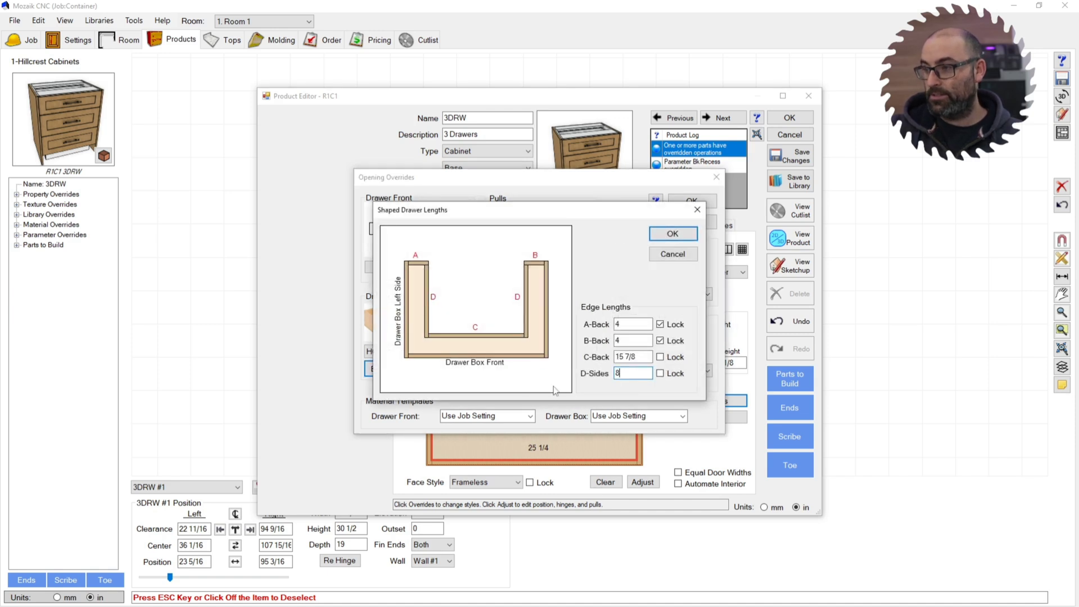
click(660, 374)
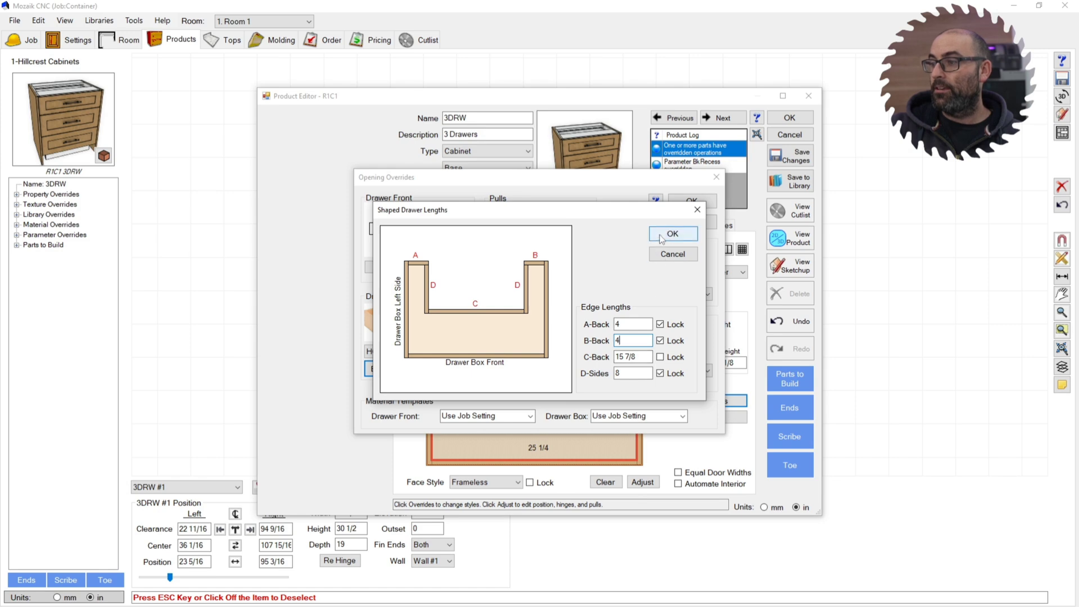
click(673, 234)
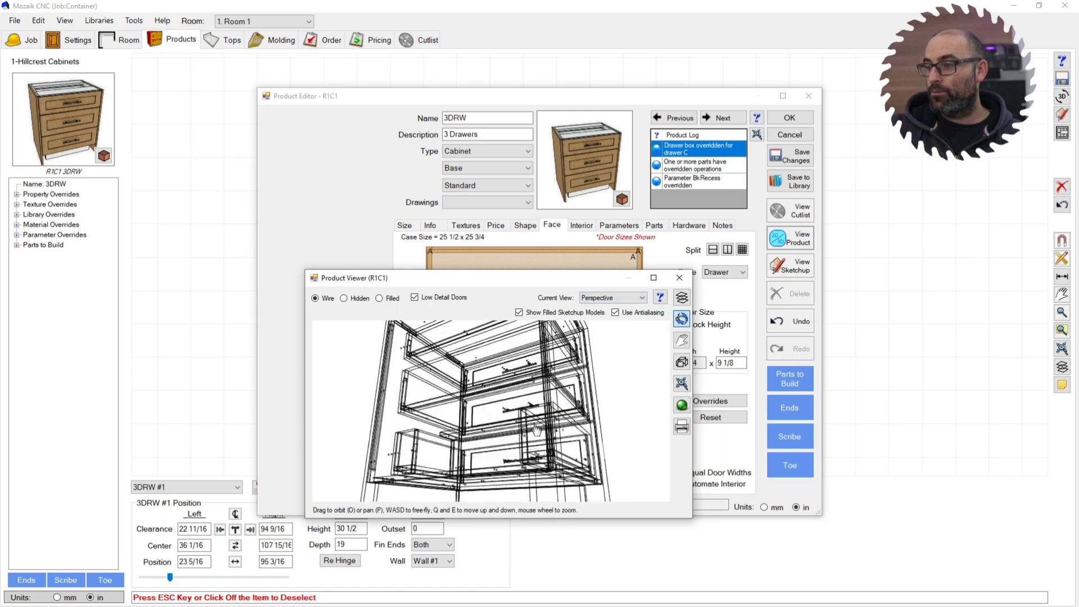
Step: Orbit the wireframe cabinet to inspect the drawers, then close the Product Viewer
drag(533, 427, 571, 441)
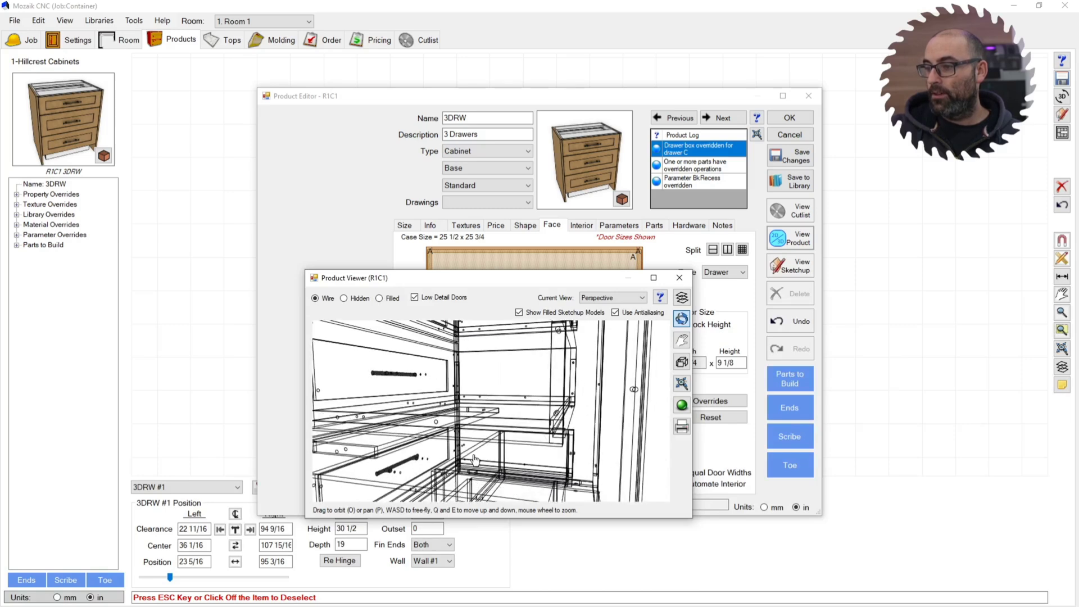
mouse_move(679, 278)
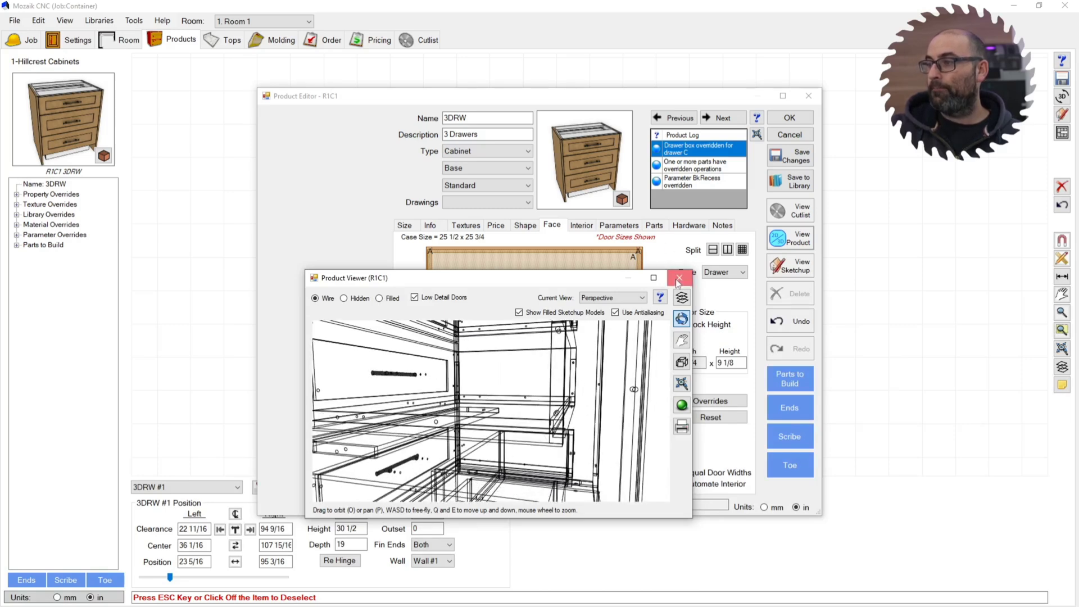
click(680, 278)
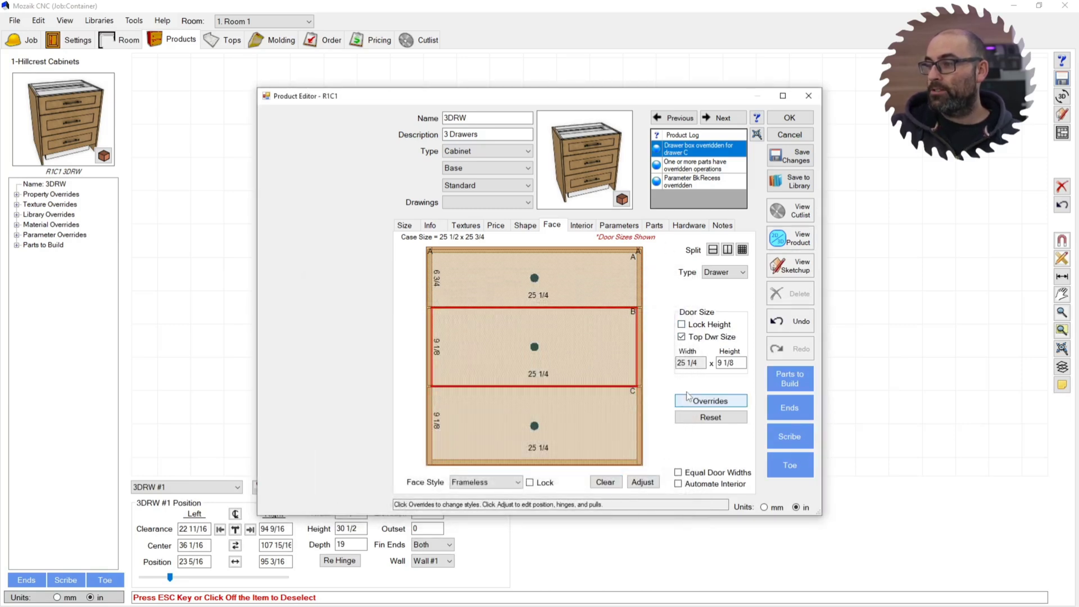
Step: Override drawer B's box to HC Drawers Cutout and confirm its cutout edge lengths
click(710, 400)
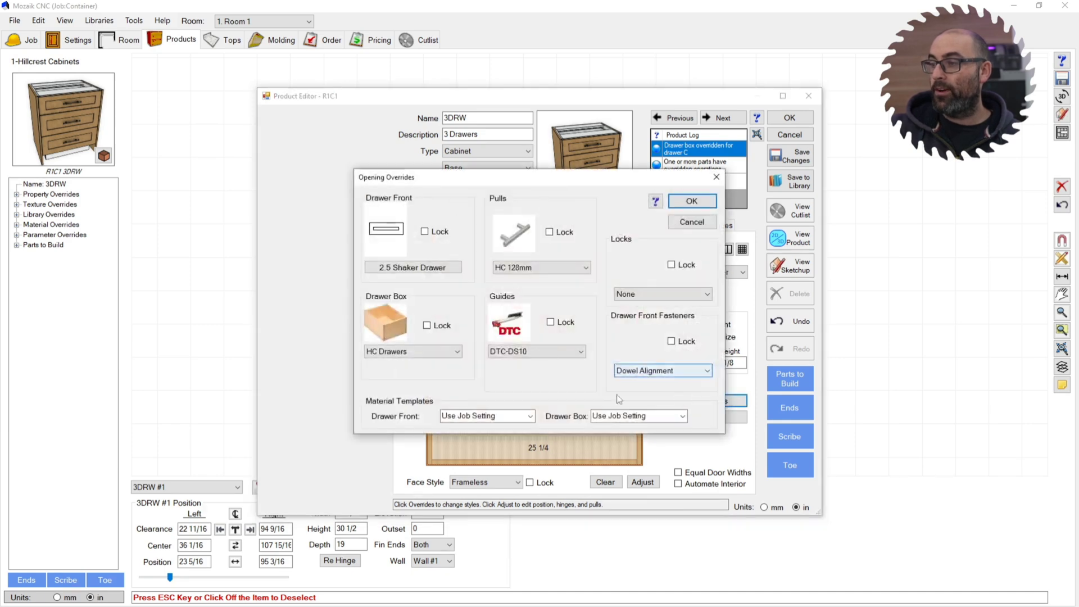
click(456, 352)
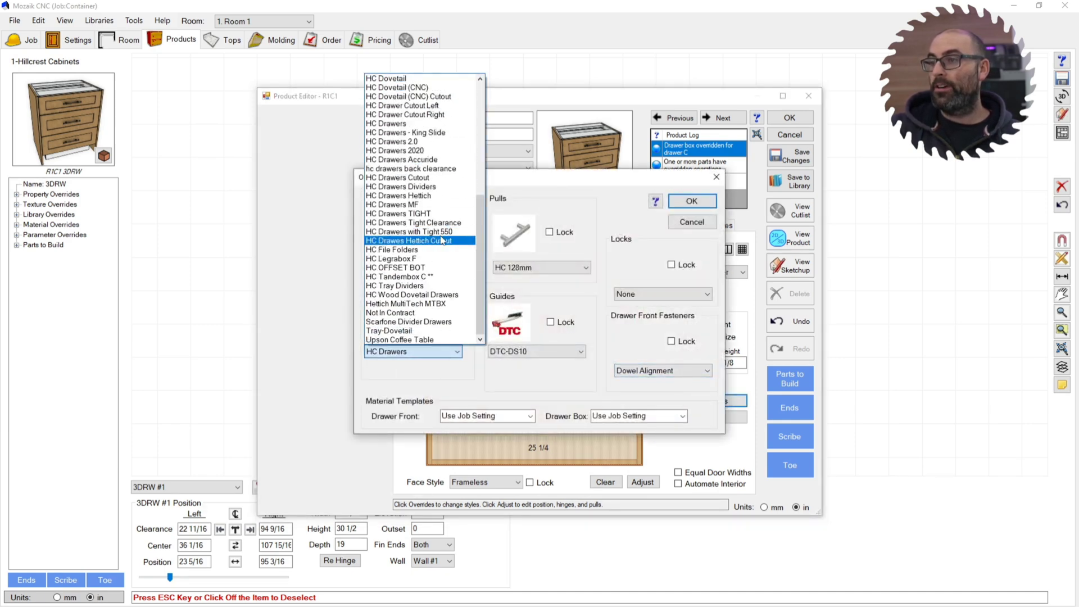
click(396, 240)
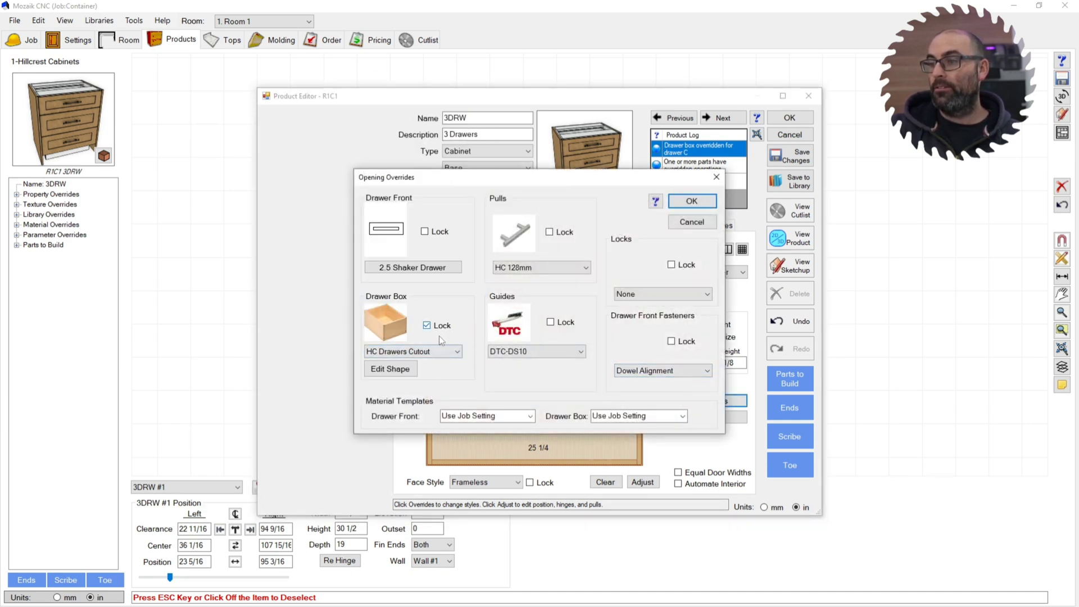
click(391, 369)
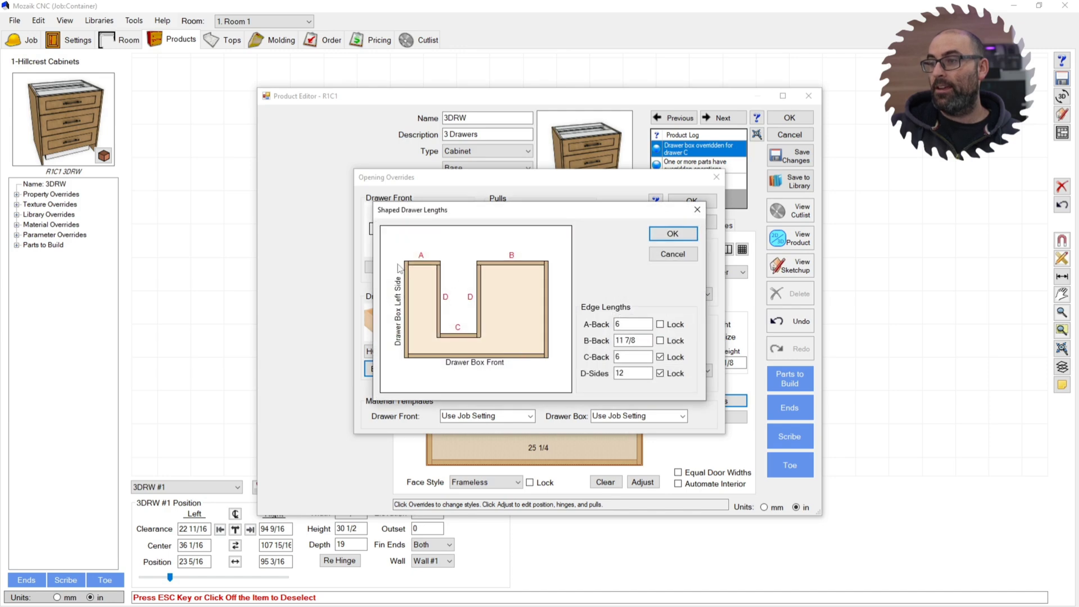
click(632, 324)
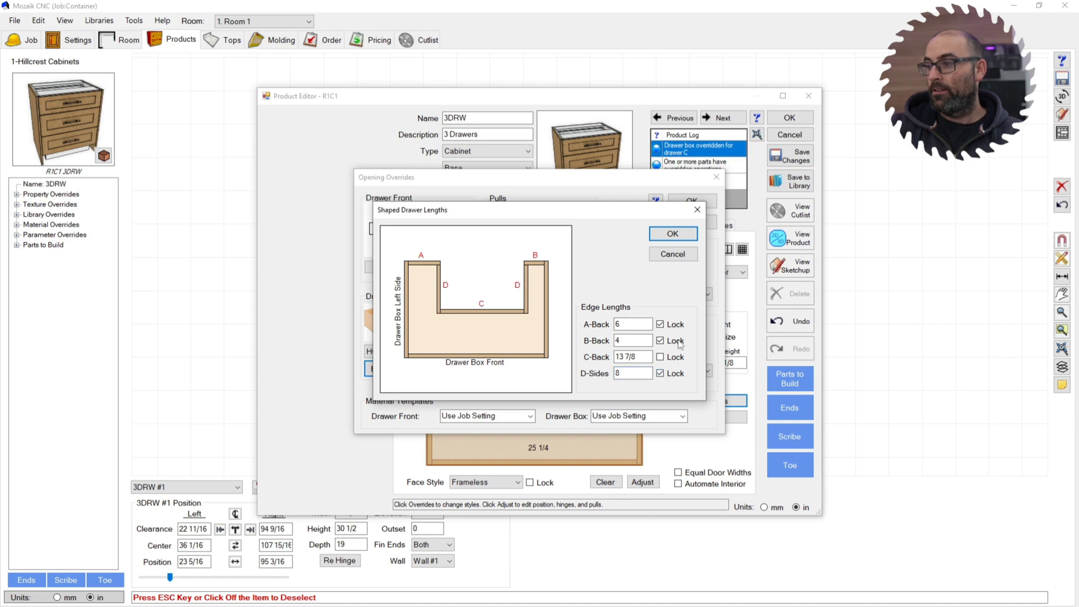
click(673, 233)
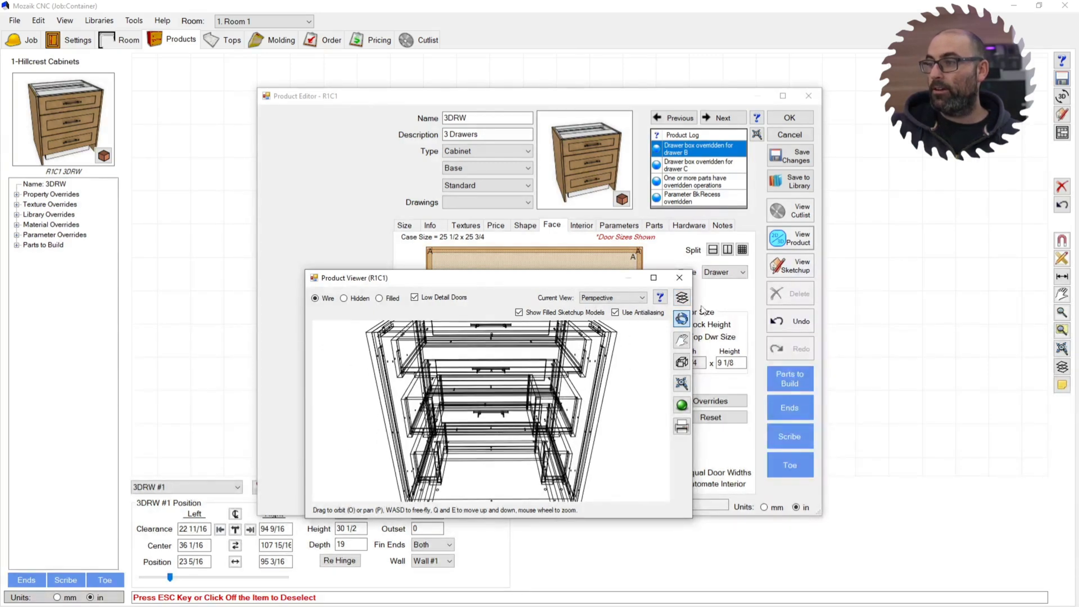
Step: Set the top opening's type to Dwr Front and show the cabinet's Parts list
click(744, 272)
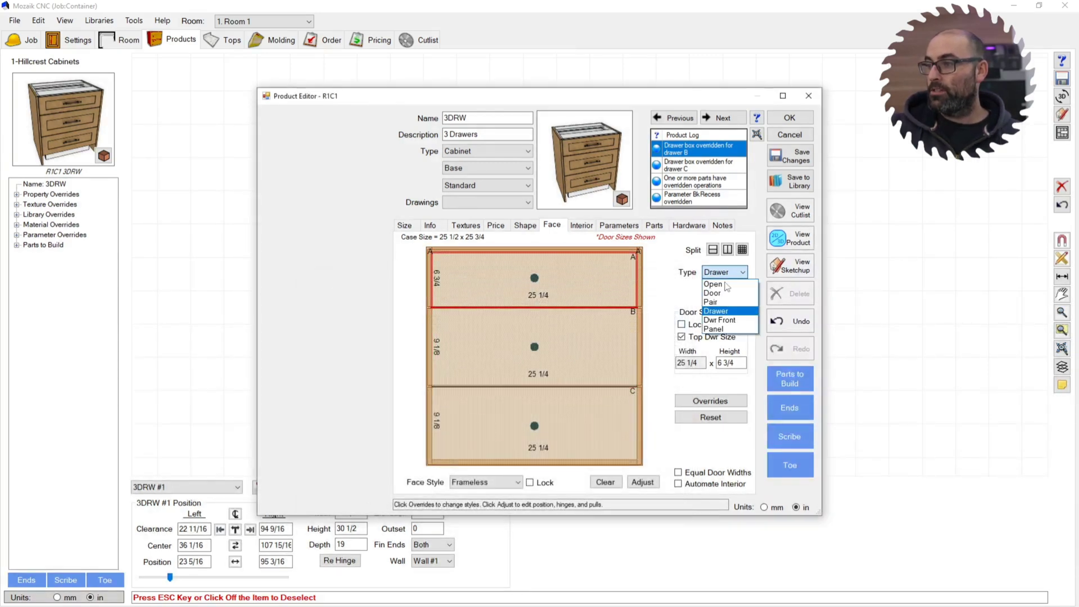
click(720, 320)
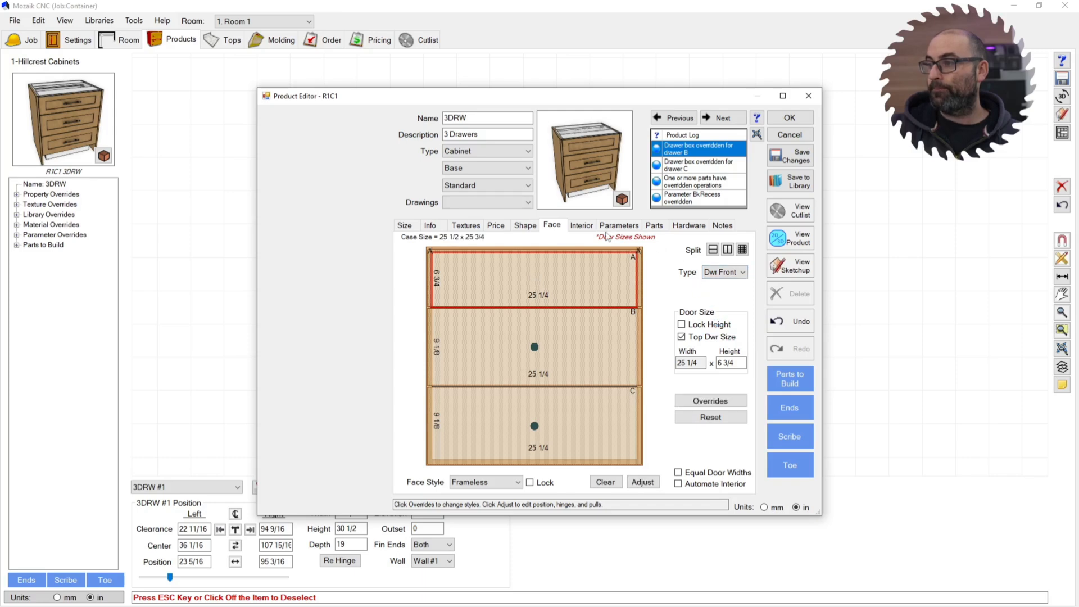
click(653, 225)
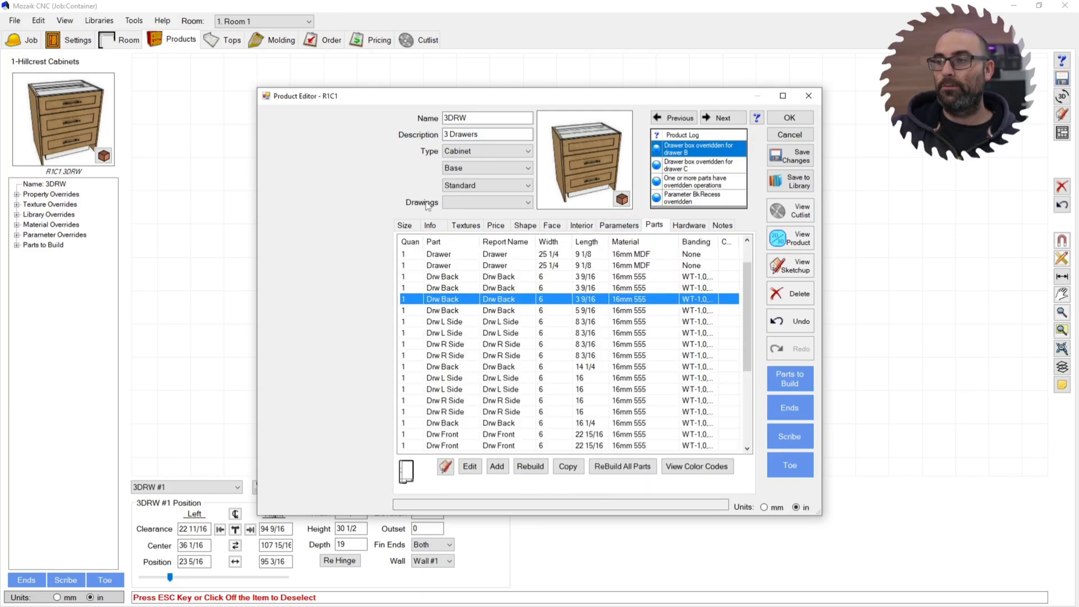